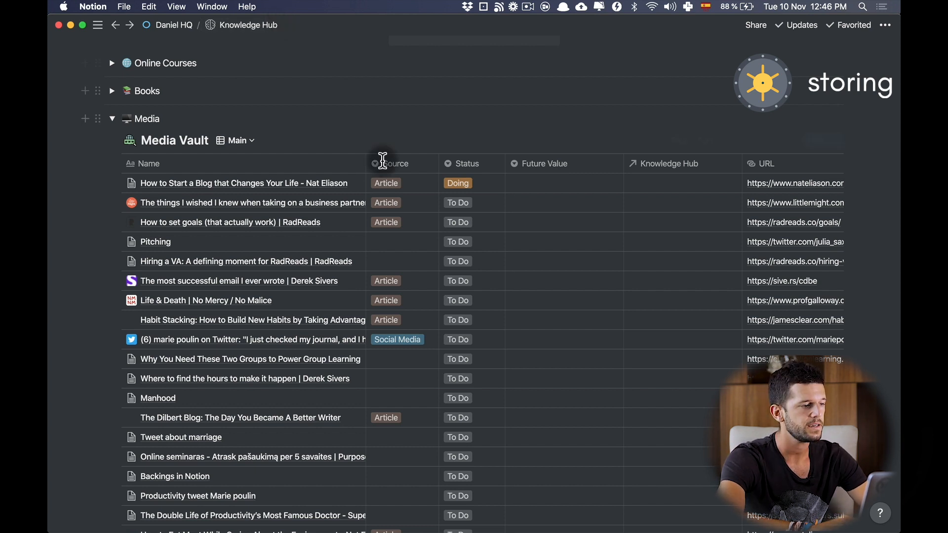
pyautogui.moveTo(348, 187)
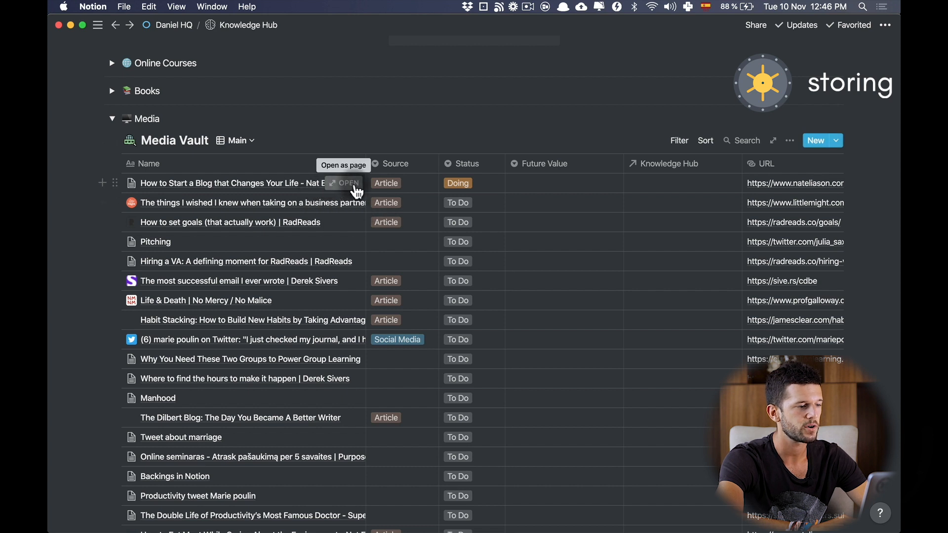
pyautogui.moveTo(409, 176)
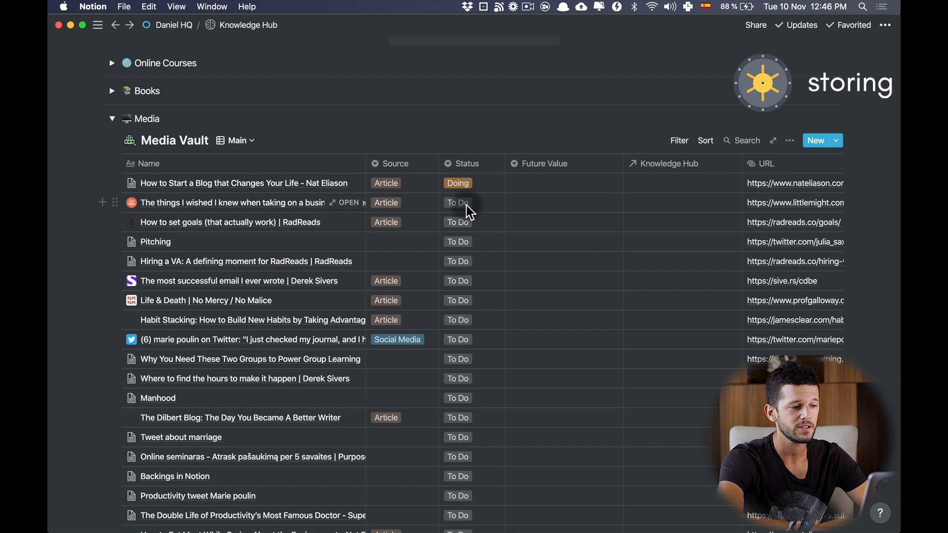
# - Adjust the second item's status and move on to the Save to Notion popup
pyautogui.click(457, 202)
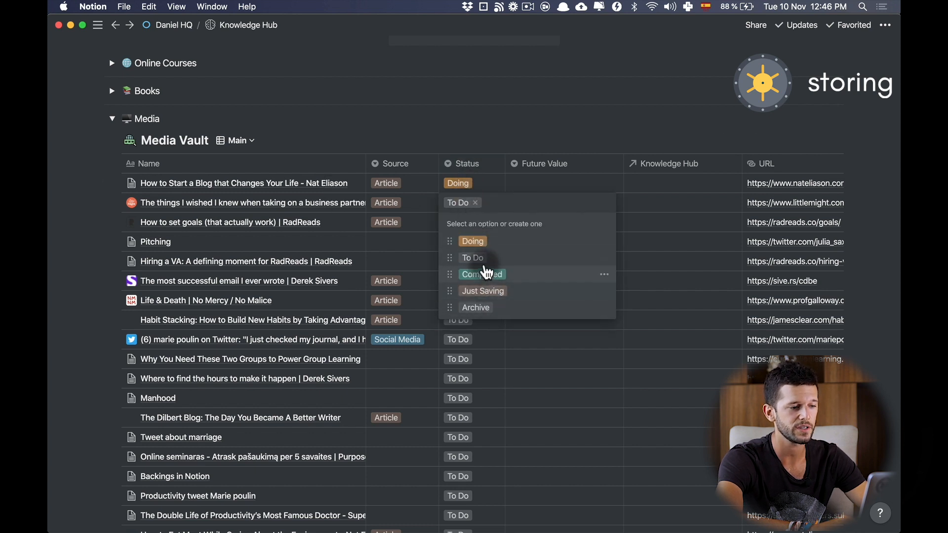
pyautogui.click(562, 202)
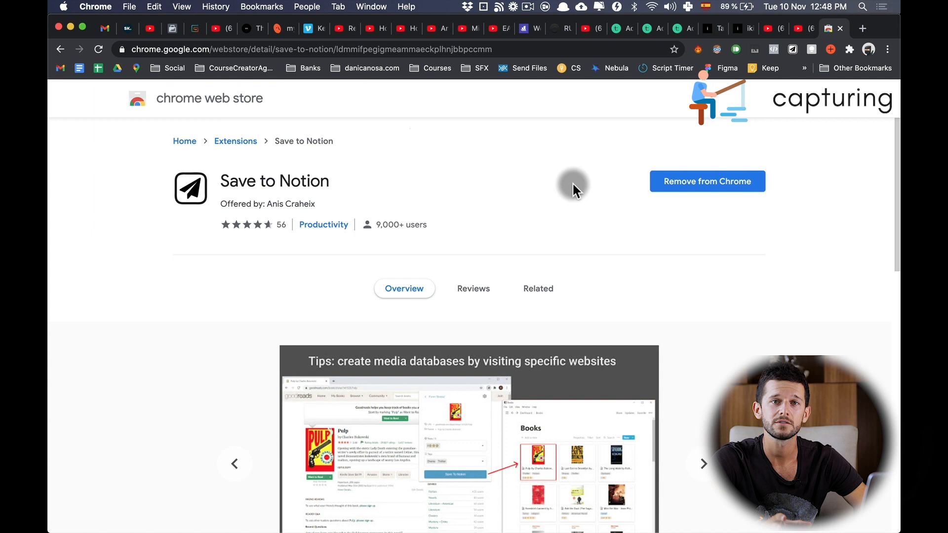
pyautogui.moveTo(489, 199)
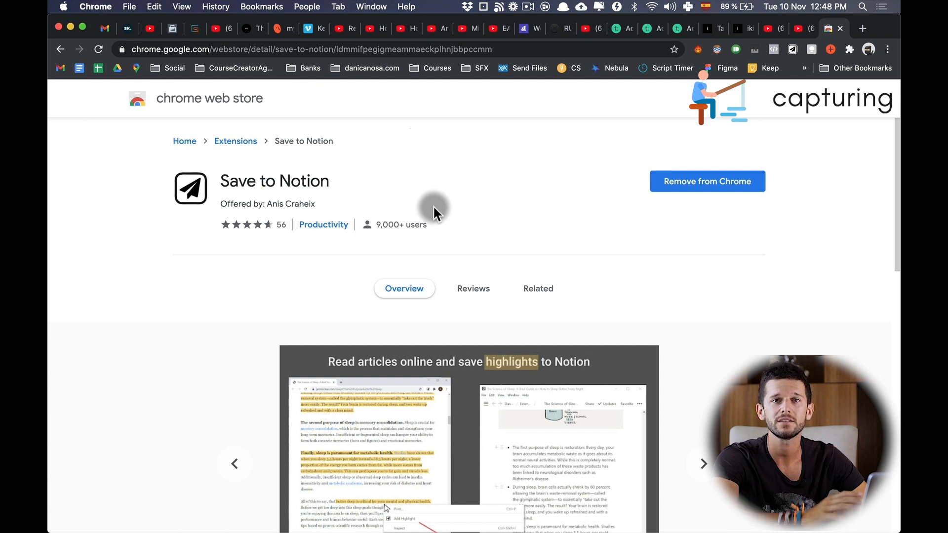
pyautogui.click(703, 464)
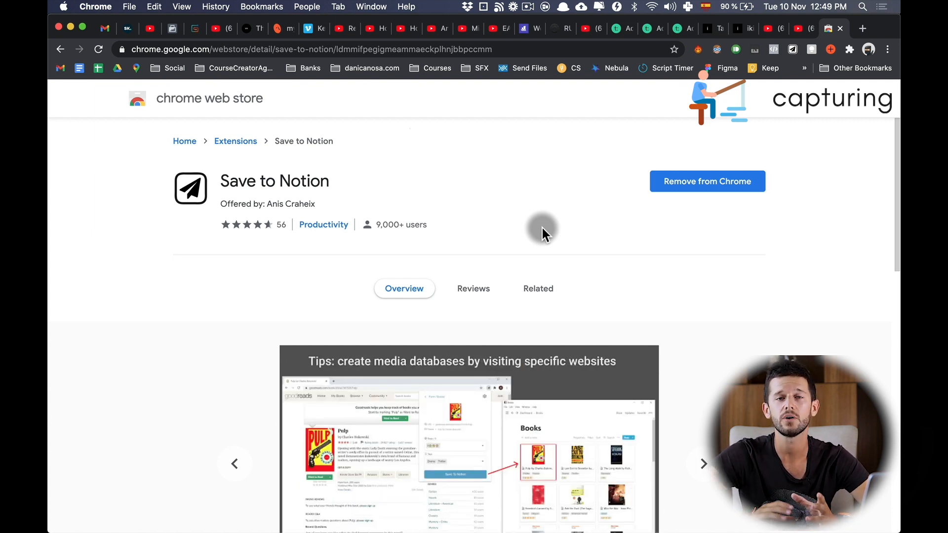
pyautogui.click(702, 464)
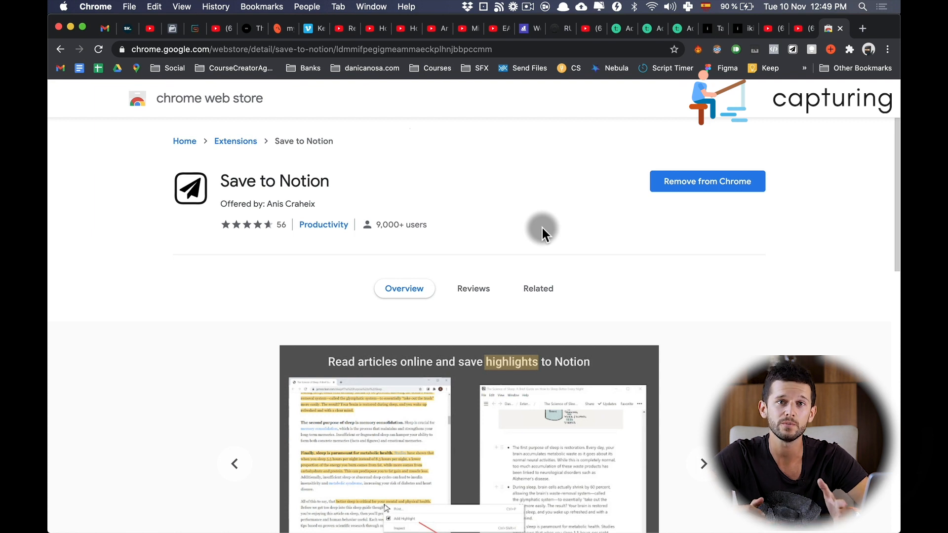
pyautogui.click(703, 464)
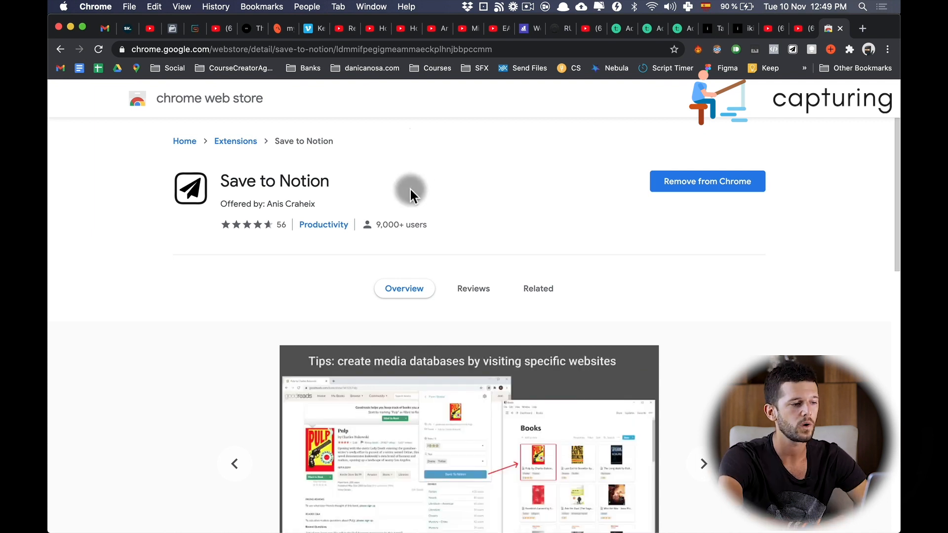
pyautogui.moveTo(662, 118)
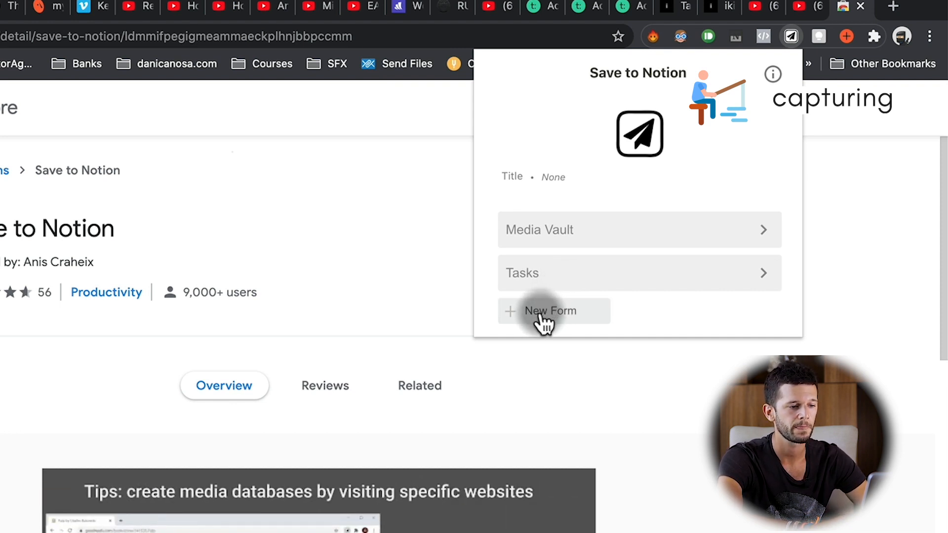
# - Start a new clipping form and set its destination database to Media Vault via the 'media' search
pyautogui.click(549, 311)
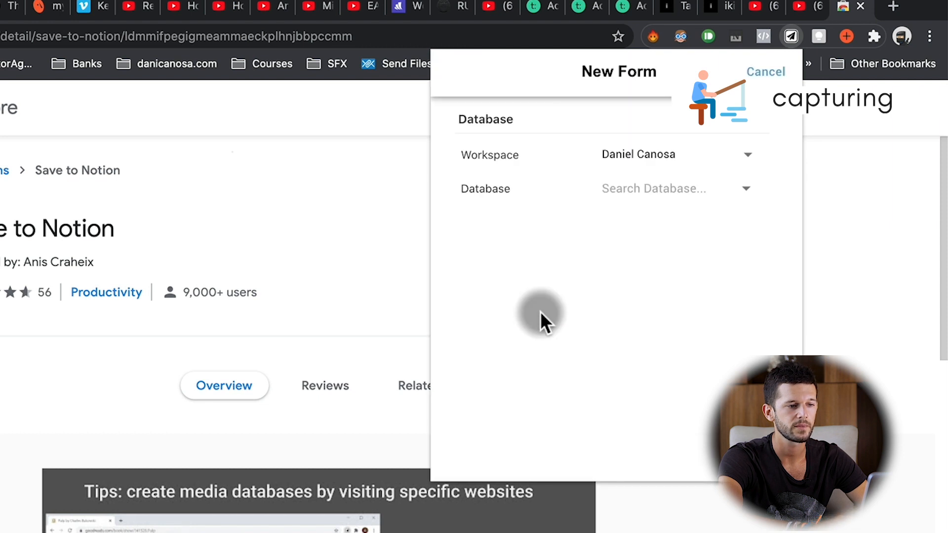
pyautogui.moveTo(595, 163)
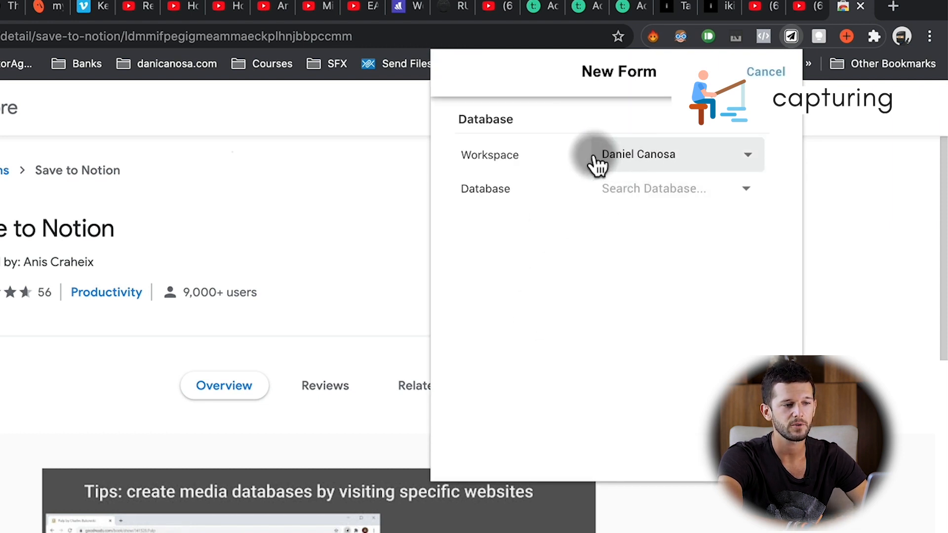
pyautogui.click(653, 187)
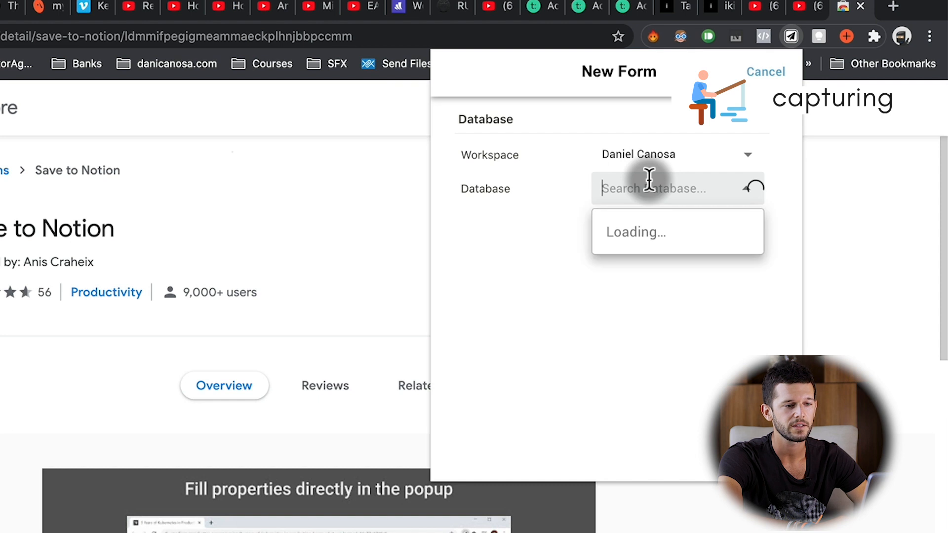
pyautogui.click(664, 188)
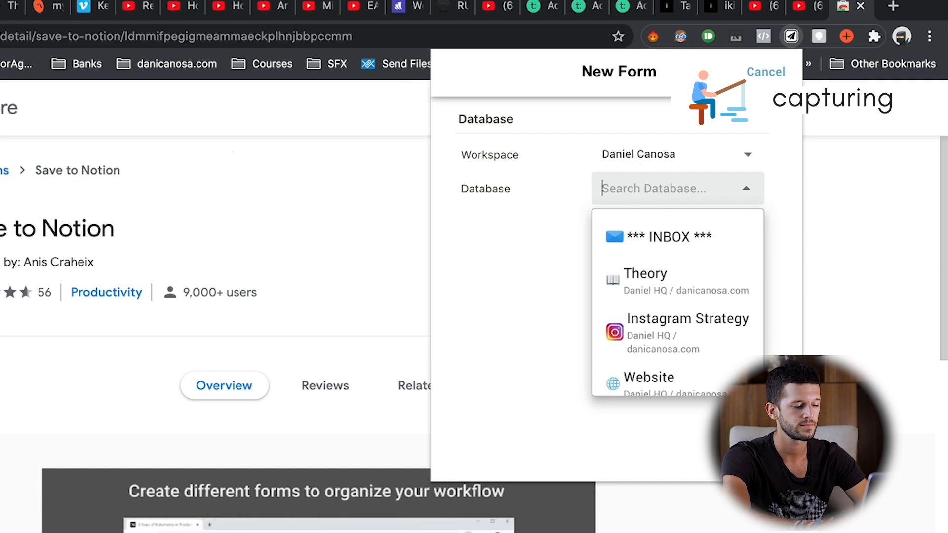
pyautogui.write('media')
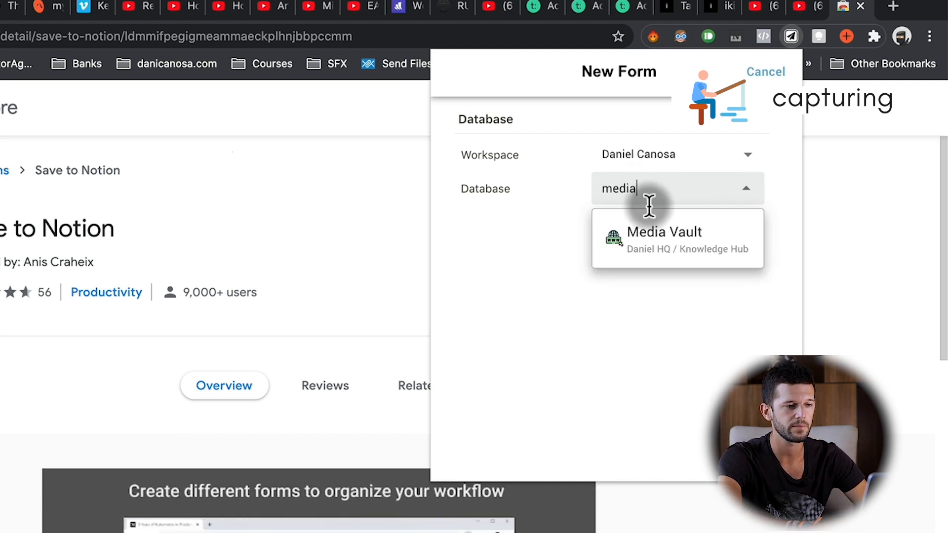
pyautogui.click(663, 239)
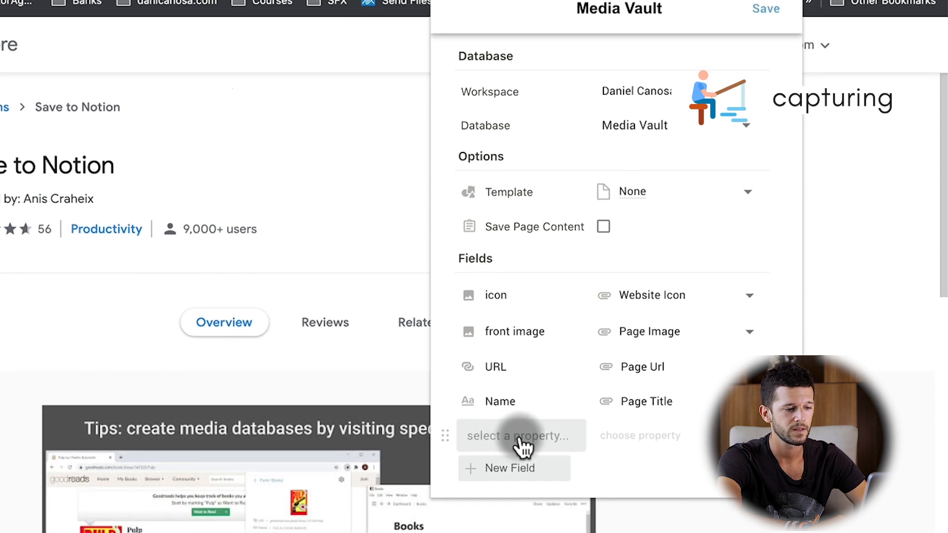
# - Add Source defaulting to Article and a Status field to the Media Vault form, adjusting page-content saving
pyautogui.click(521, 436)
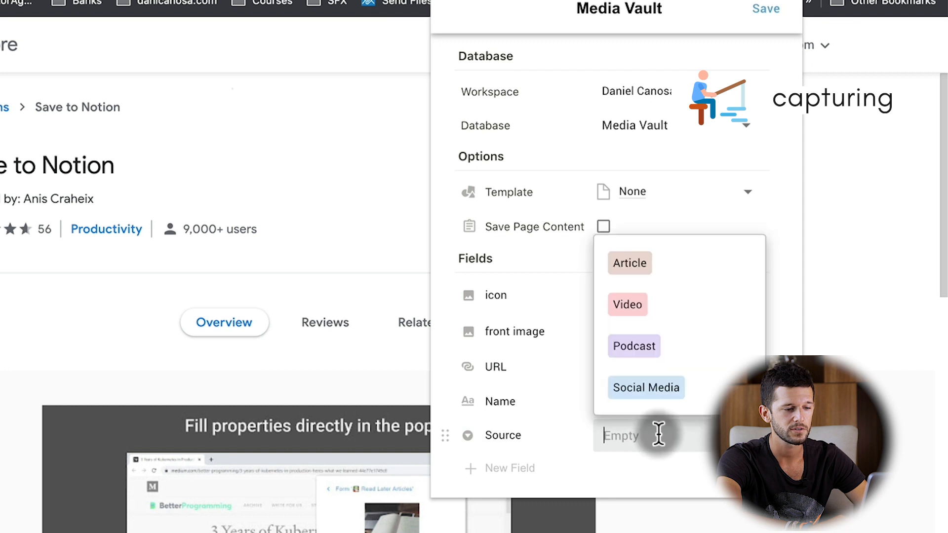
pyautogui.click(628, 262)
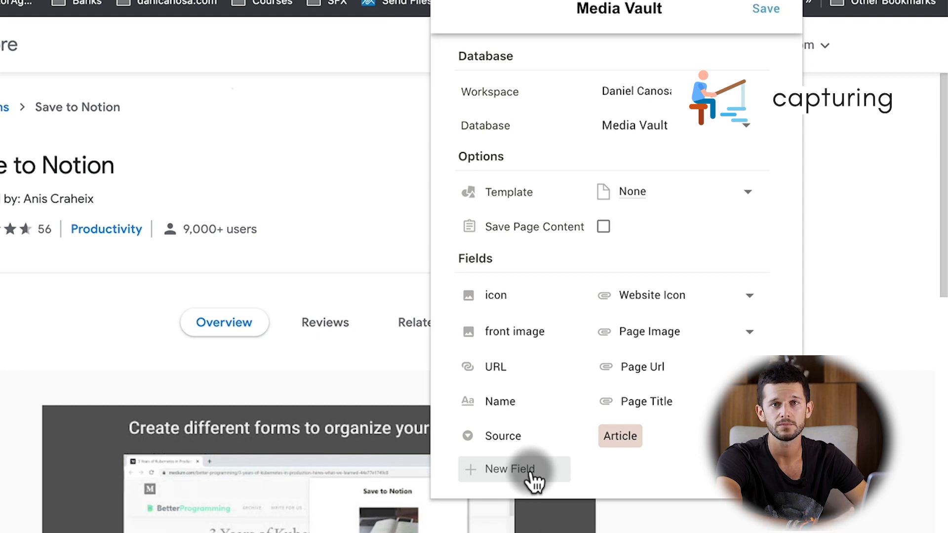
pyautogui.click(508, 469)
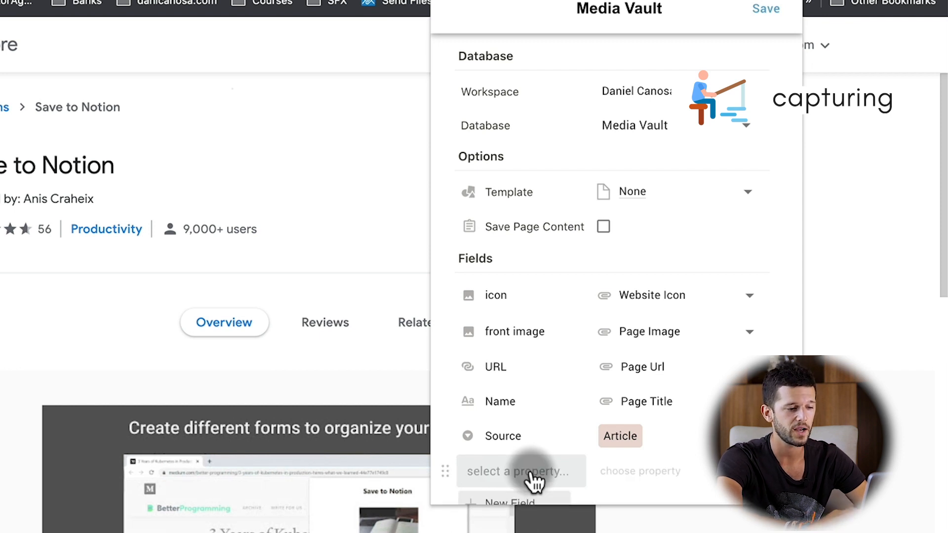
pyautogui.click(520, 471)
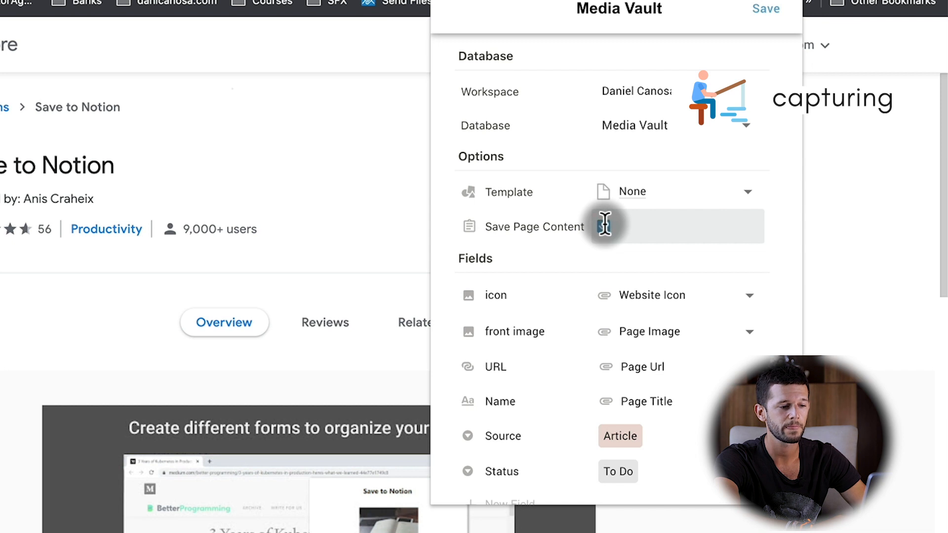
pyautogui.click(602, 226)
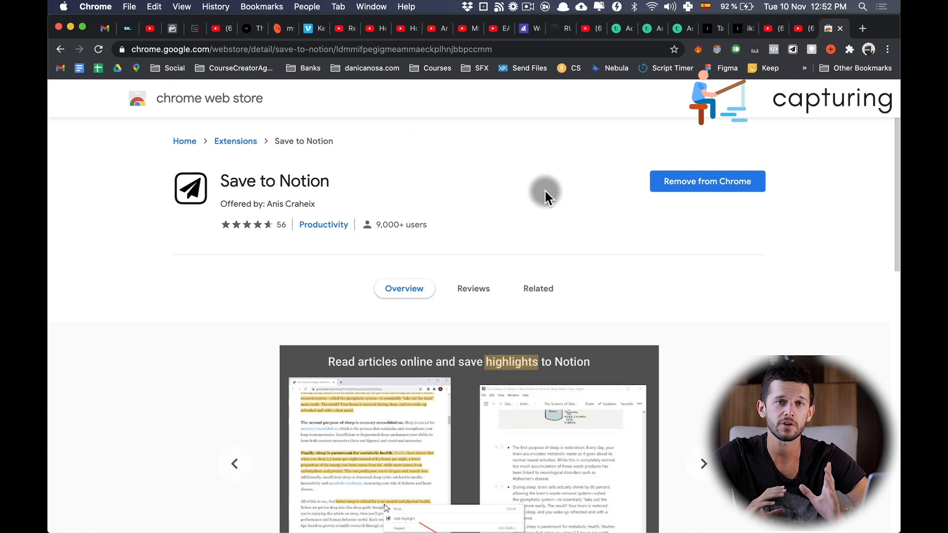
# - Leave the Web Store listing for Notion's Daniel HQ home page with its main dashboards
pyautogui.click(702, 463)
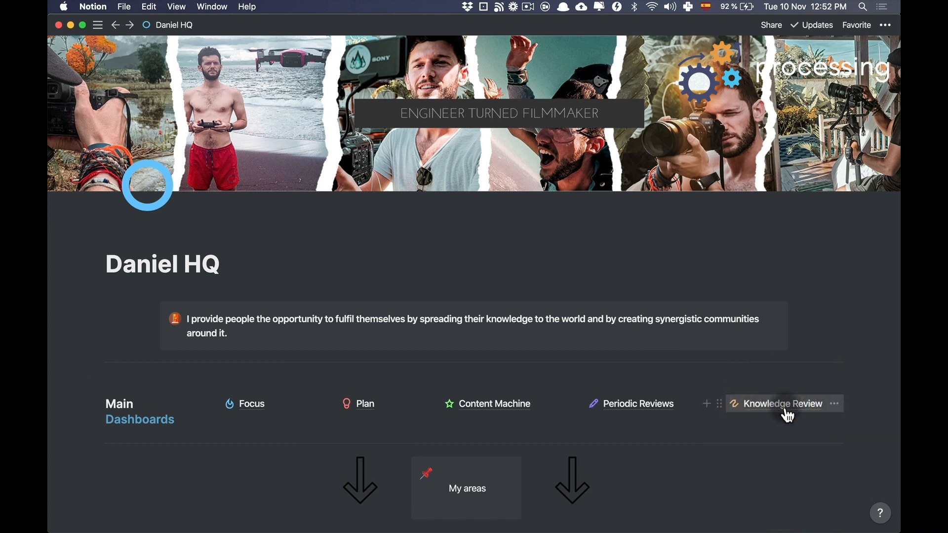
# - Open Knowledge Review and show the Media Vault view's filter rules for Status Doing, To Do or empty
pyautogui.click(782, 403)
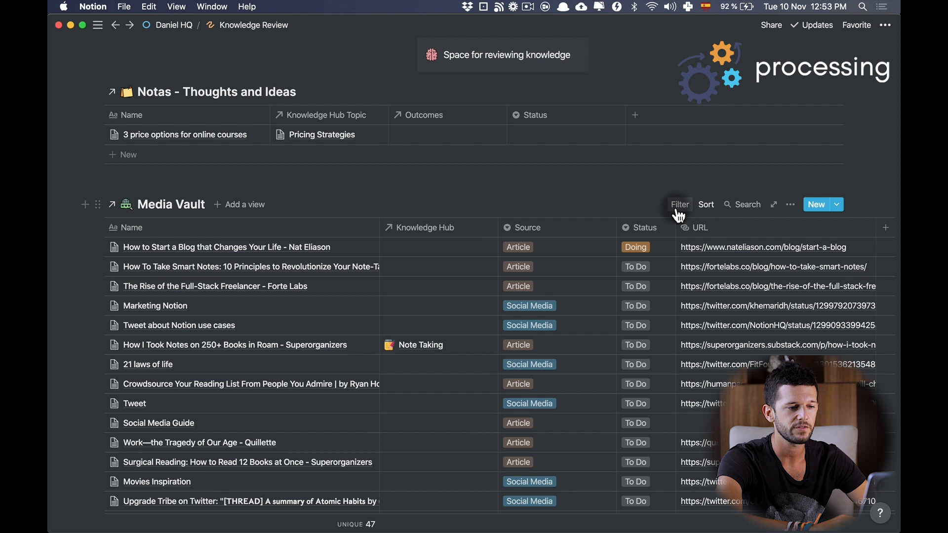
pyautogui.click(679, 205)
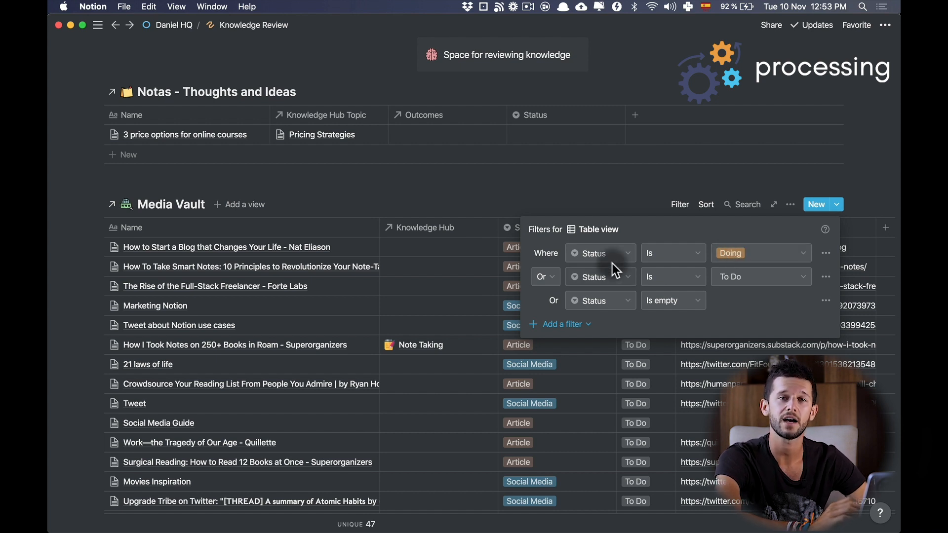
pyautogui.moveTo(453, 255)
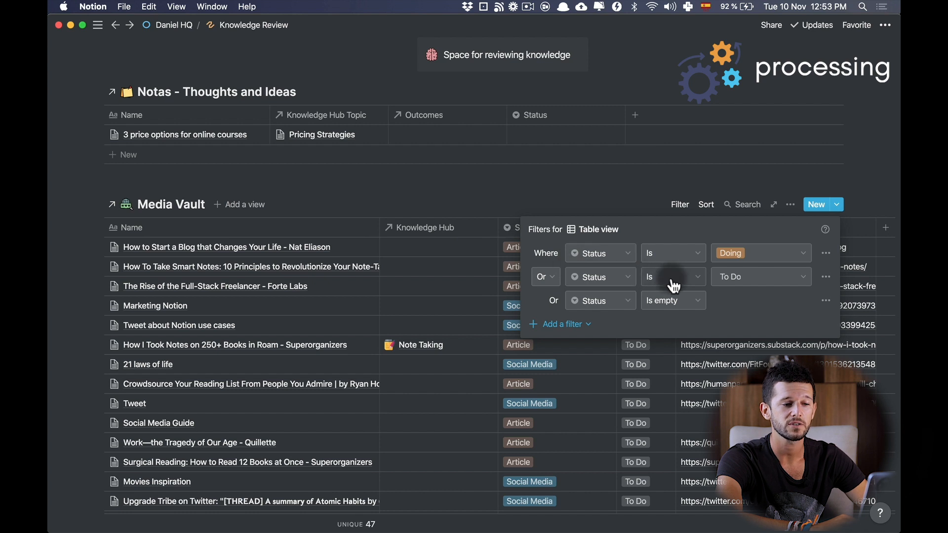
pyautogui.moveTo(751, 286)
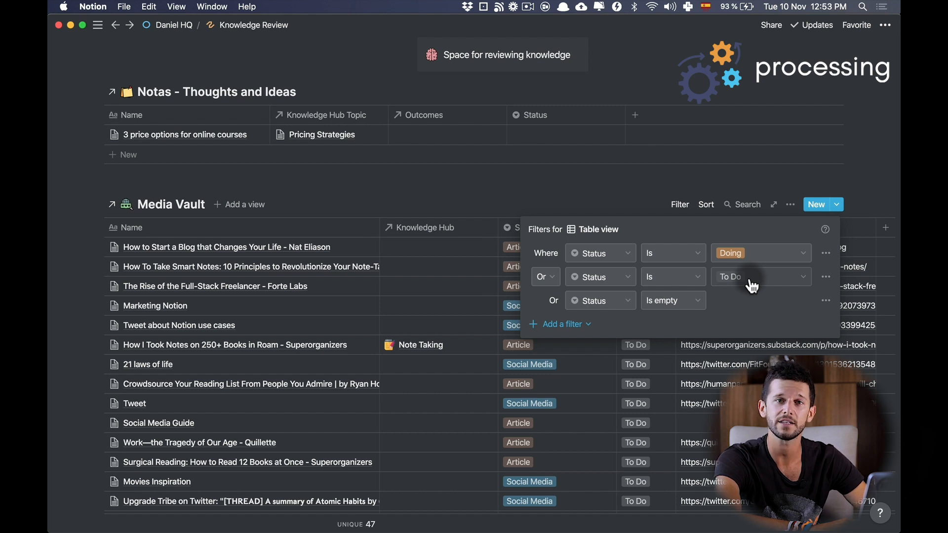
pyautogui.moveTo(446, 398)
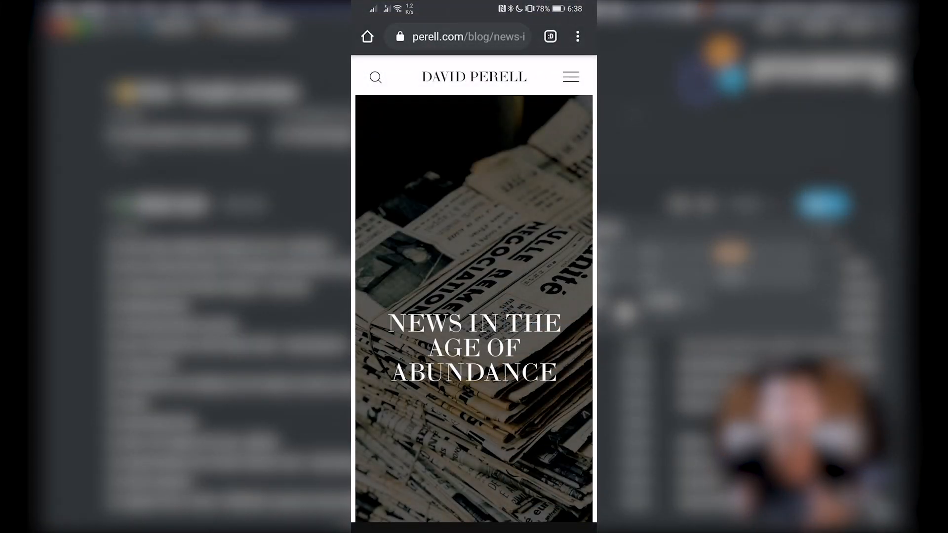
# - Share the News in the Age of Abundance article from mobile Chrome into Notion's Media Vault
pyautogui.click(578, 37)
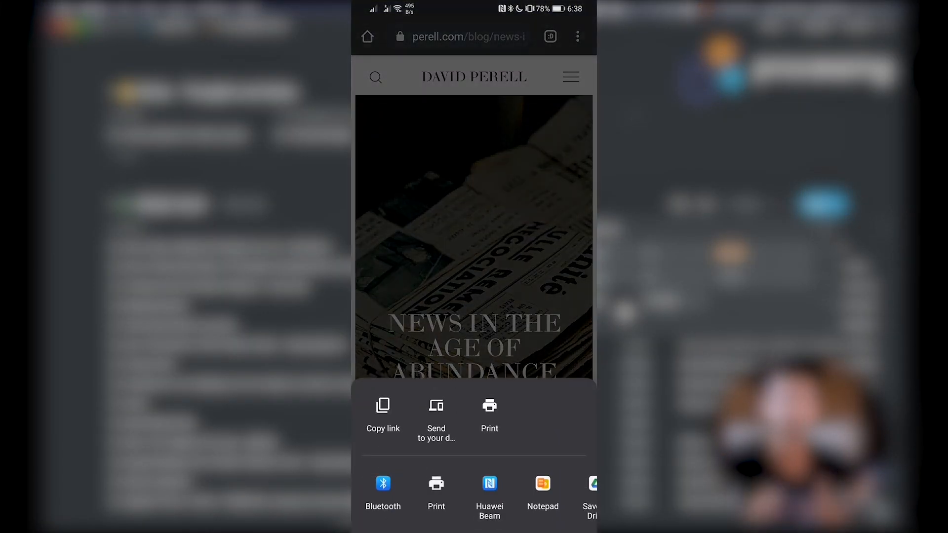
pyautogui.click(542, 490)
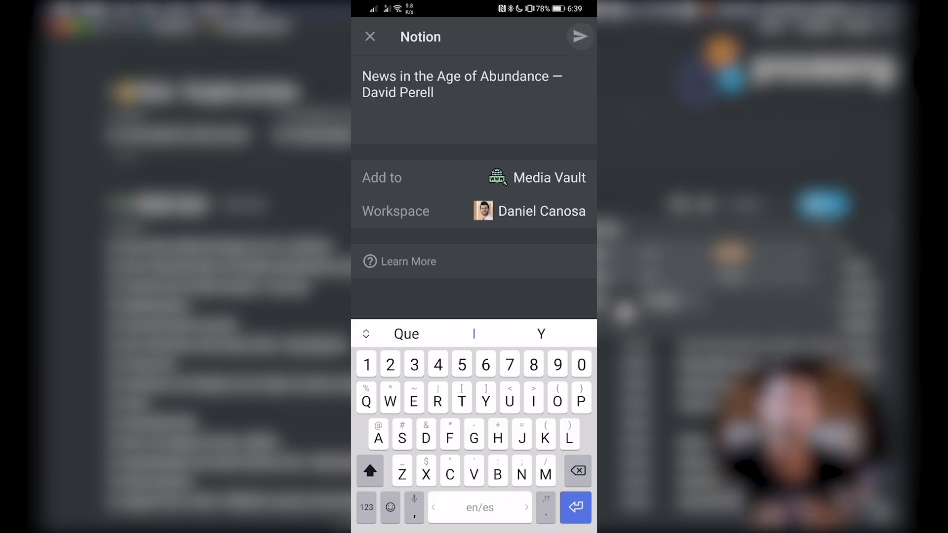
pyautogui.click(577, 37)
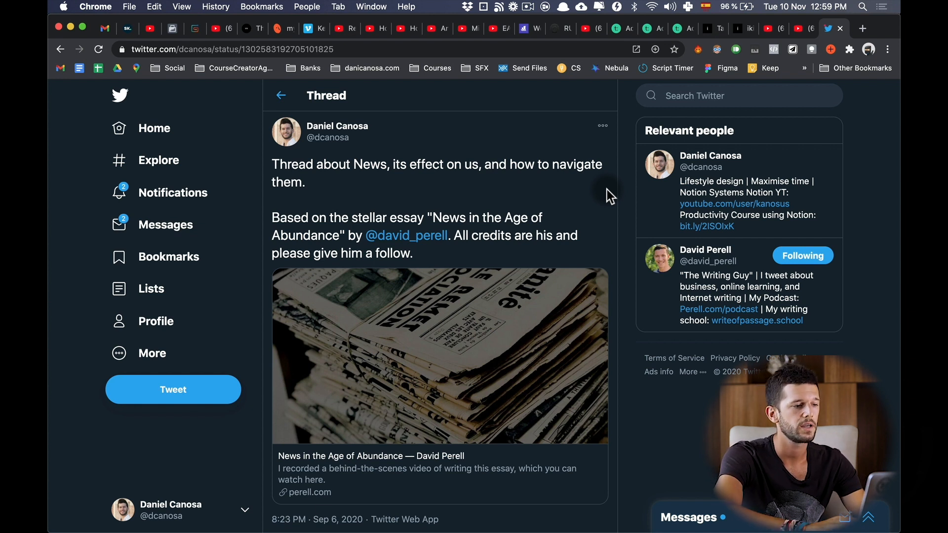
# - Scroll through David Perell's News in the Age of Abundance essay in Chrome
pyautogui.scroll(-3)
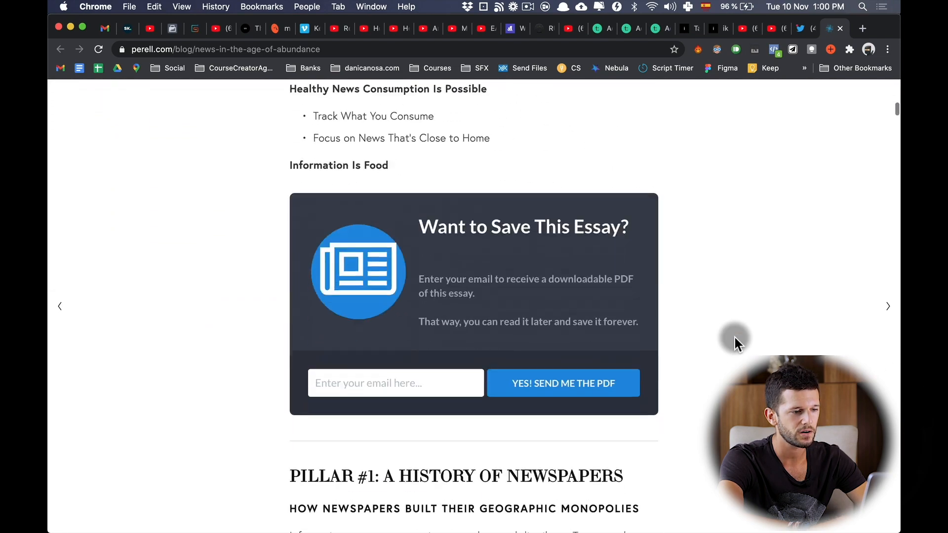
pyautogui.scroll(-3)
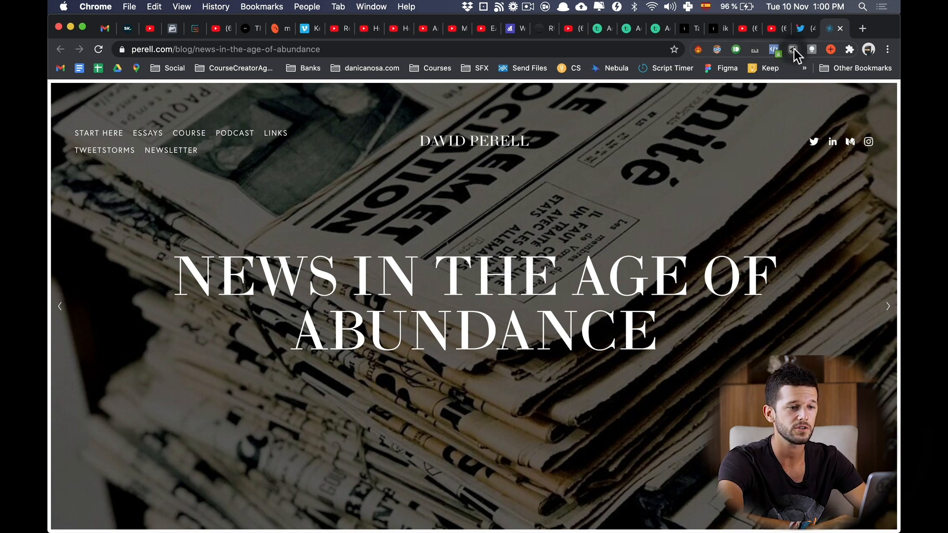
# - Clip the essay to Media Vault with the Media Vault form (Article, To Do) and dismiss the confirmation
pyautogui.click(792, 50)
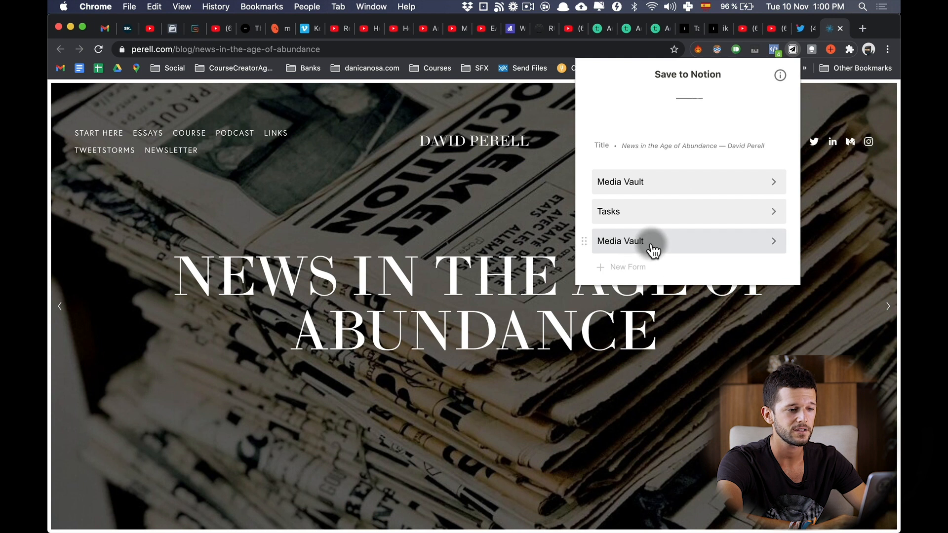
pyautogui.click(620, 241)
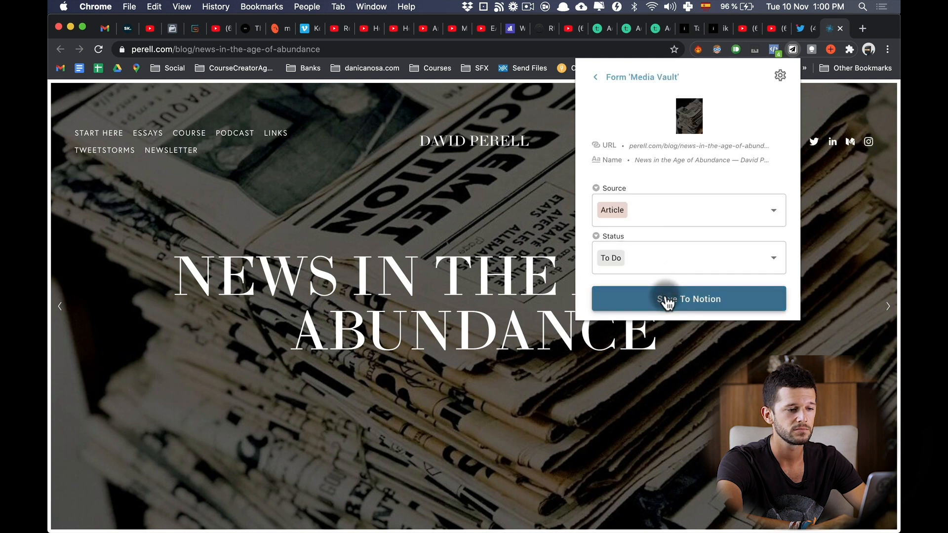
pyautogui.click(687, 298)
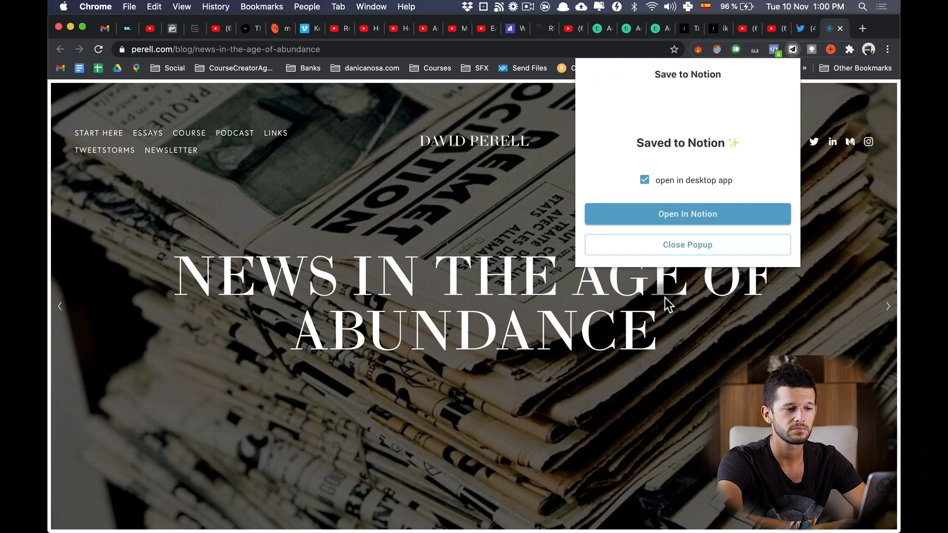
pyautogui.click(686, 245)
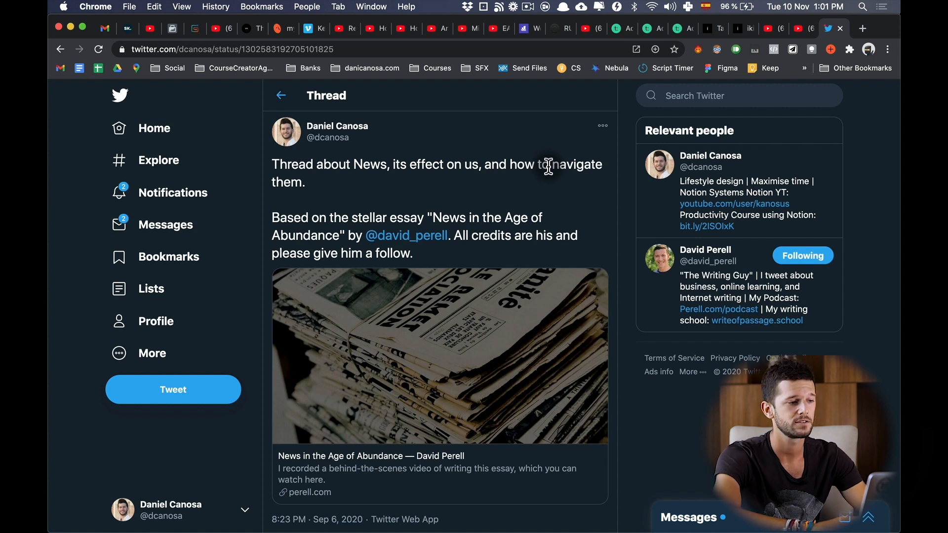
pyautogui.moveTo(340, 275)
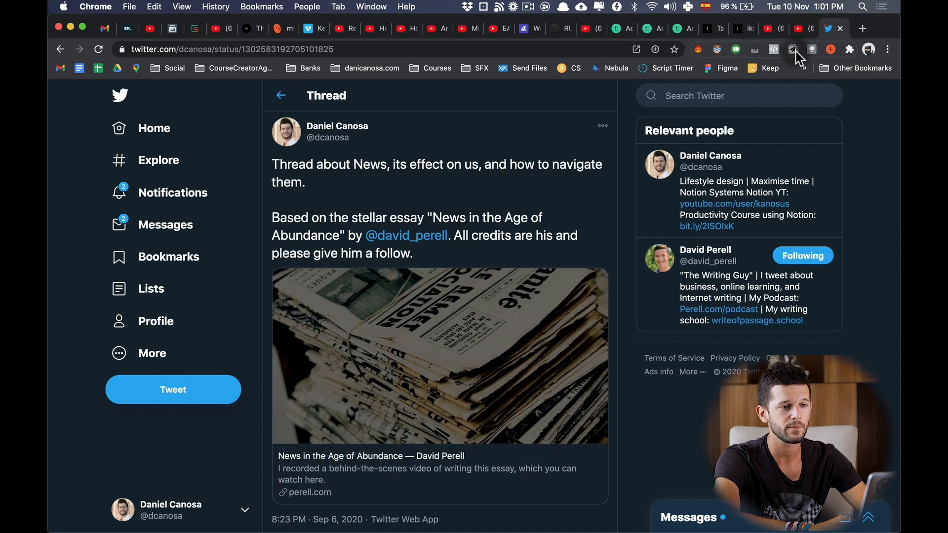
# - Clip the news thread tweet to Media Vault with Source changed to Social Media
pyautogui.click(792, 49)
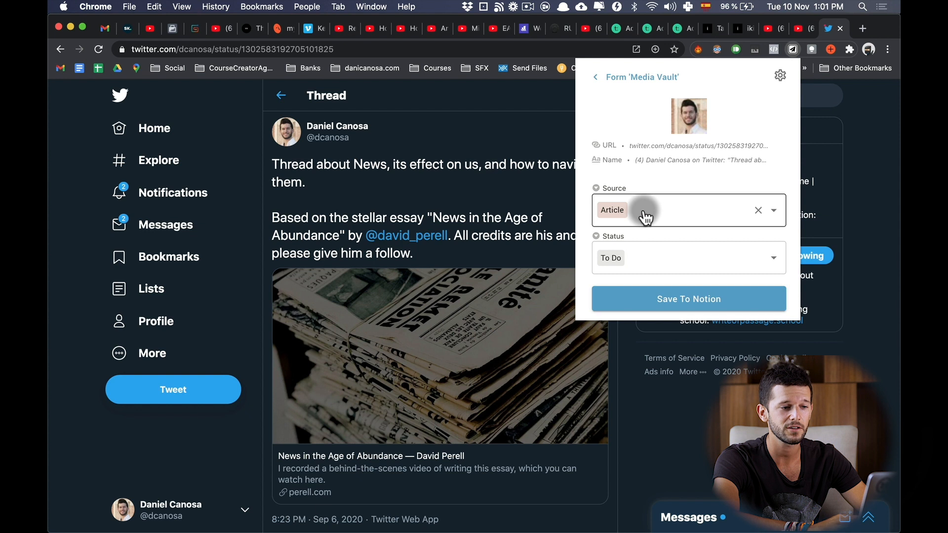
pyautogui.click(623, 209)
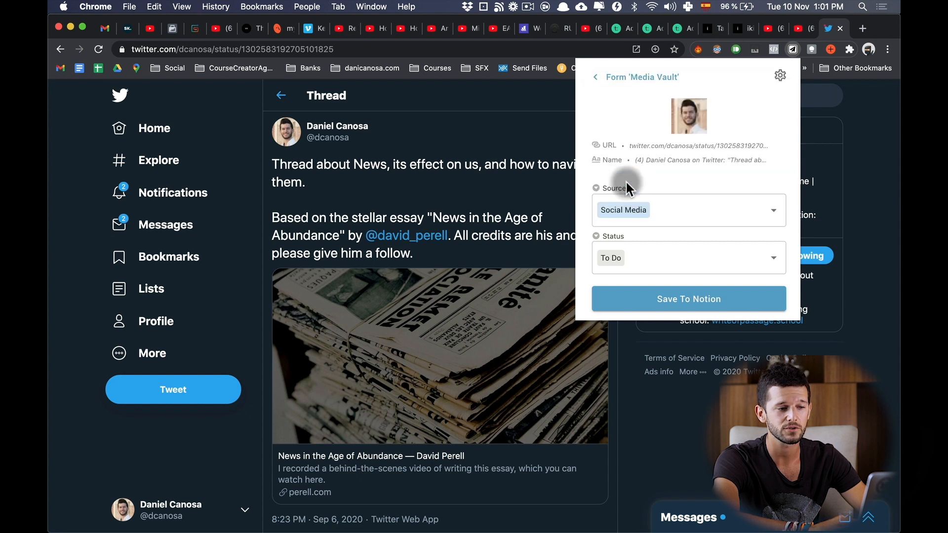
pyautogui.click(688, 298)
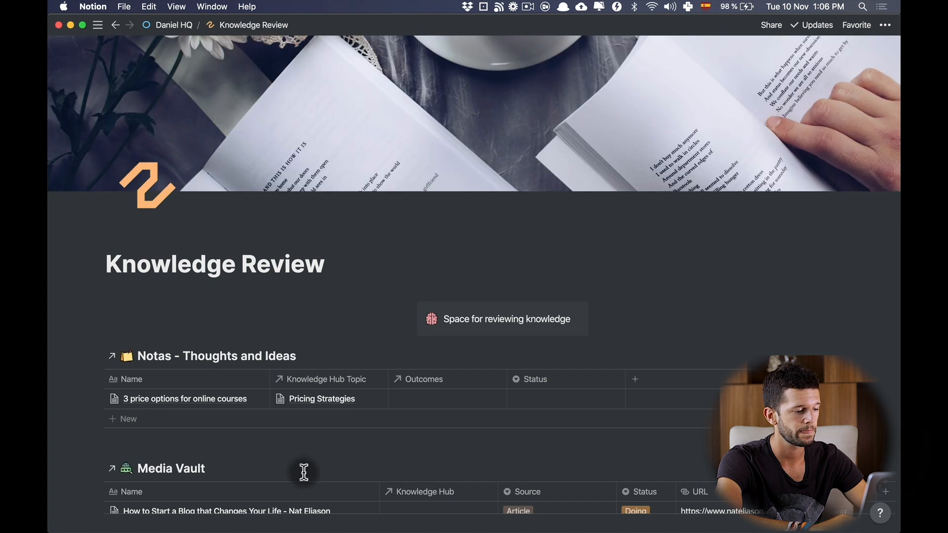
# - Scroll Knowledge Review to the Media Vault table and open it as a full database page
pyautogui.scroll(-3)
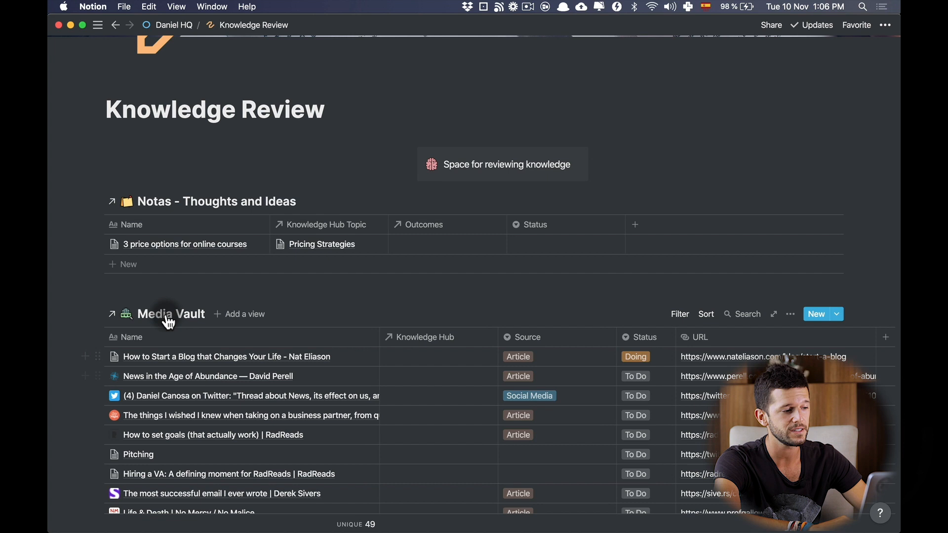
pyautogui.click(171, 313)
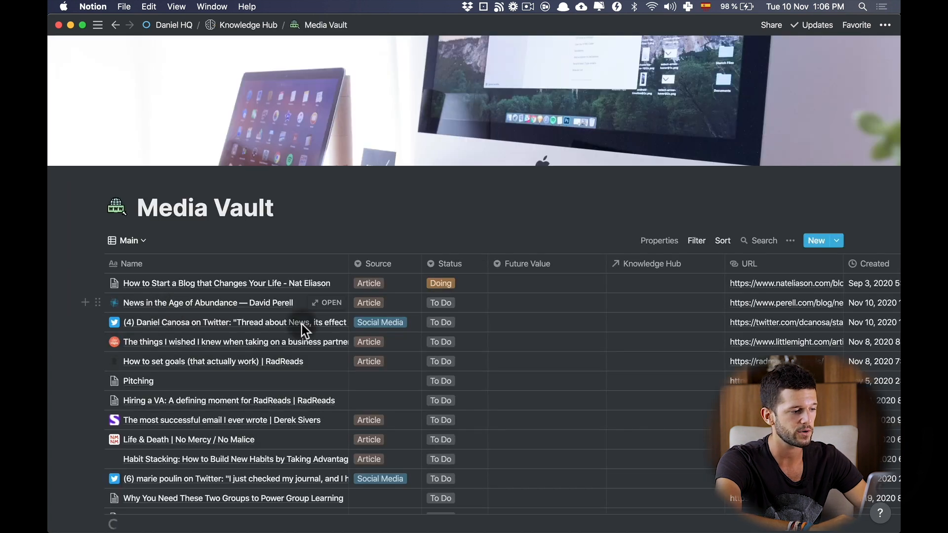
# - Open the News in the Age of Abundance entry and read through its orange-highlighted passages
pyautogui.click(206, 302)
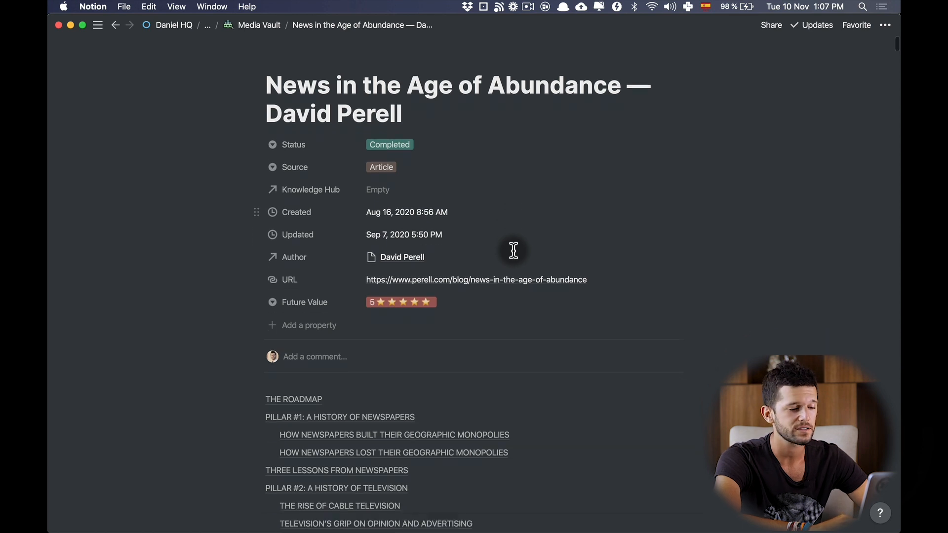
pyautogui.scroll(-3)
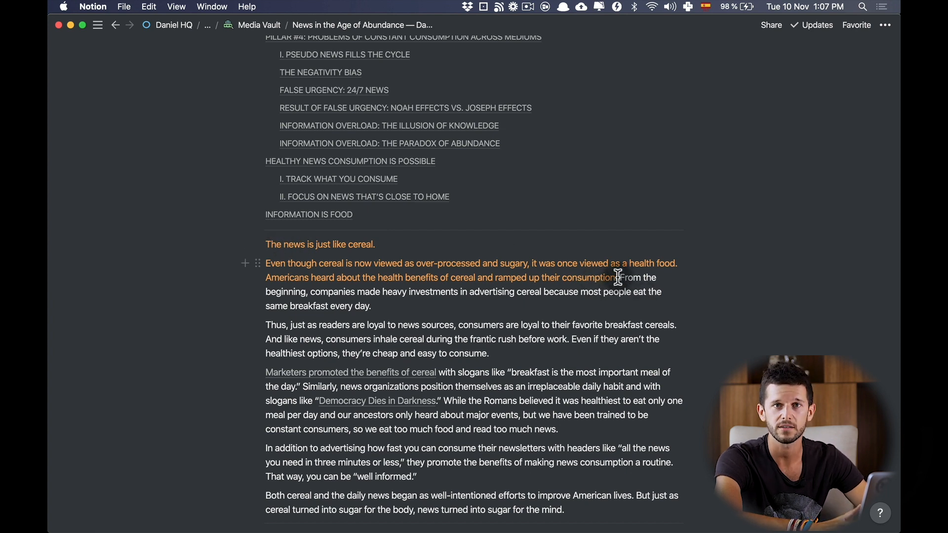
pyautogui.scroll(-3)
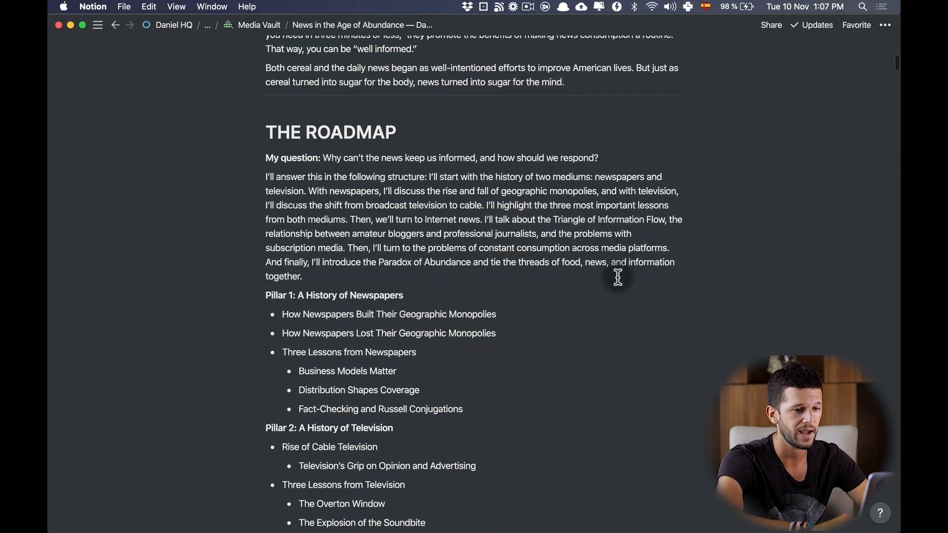
pyautogui.scroll(-3)
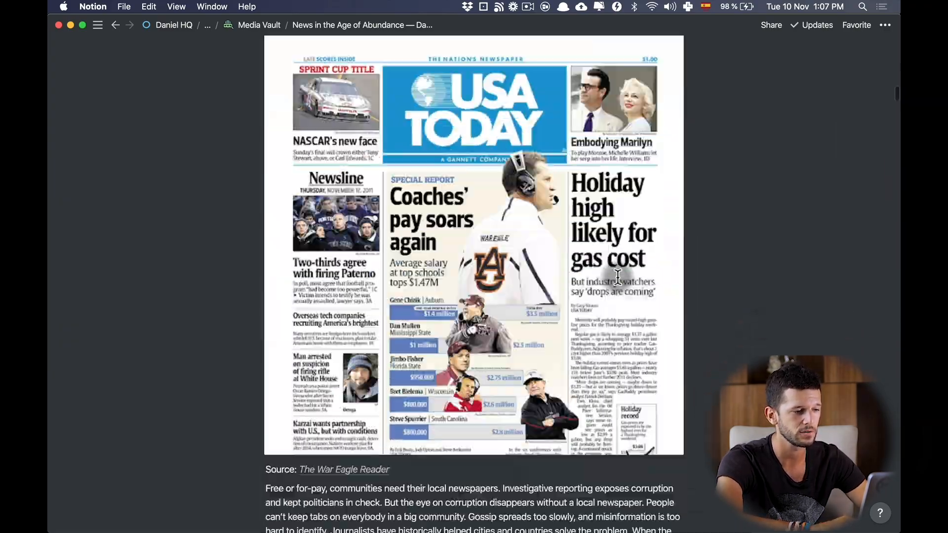
pyautogui.scroll(-3)
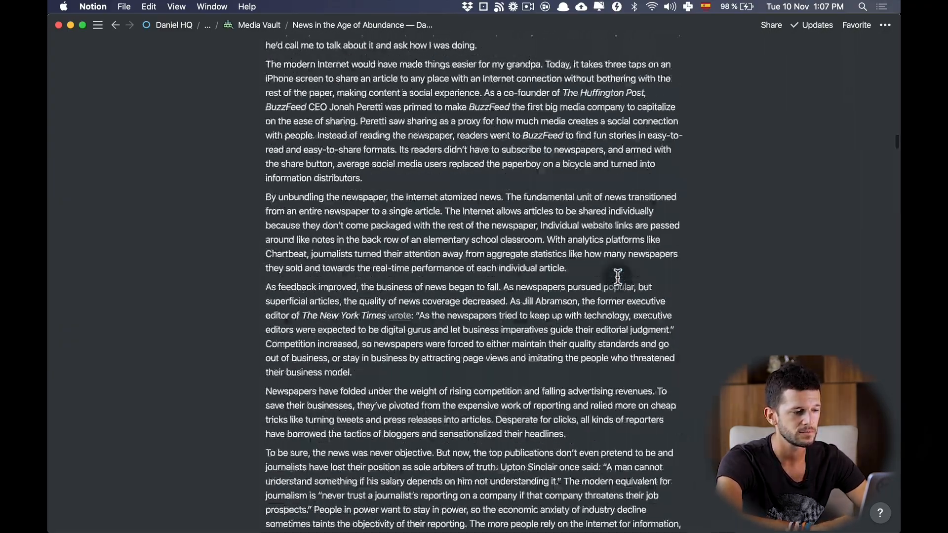
pyautogui.scroll(-3)
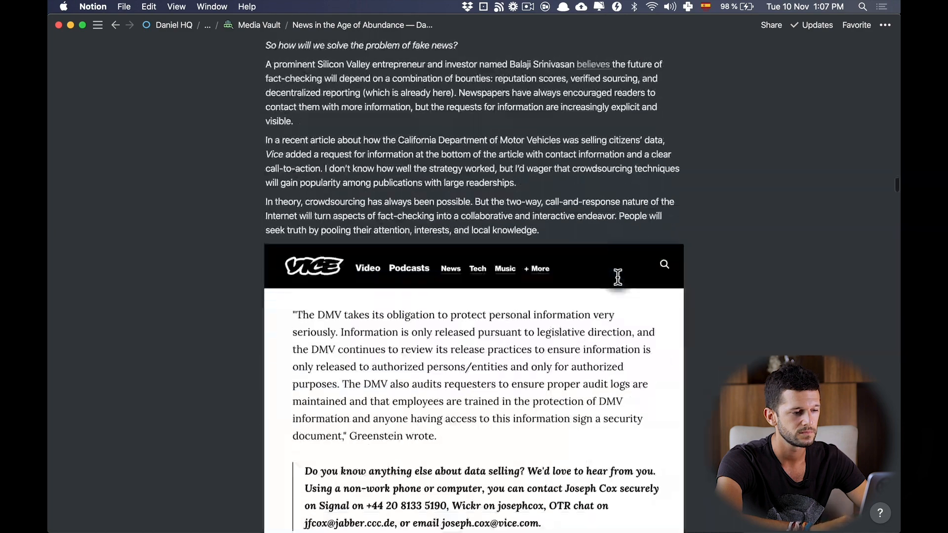
pyautogui.scroll(-3)
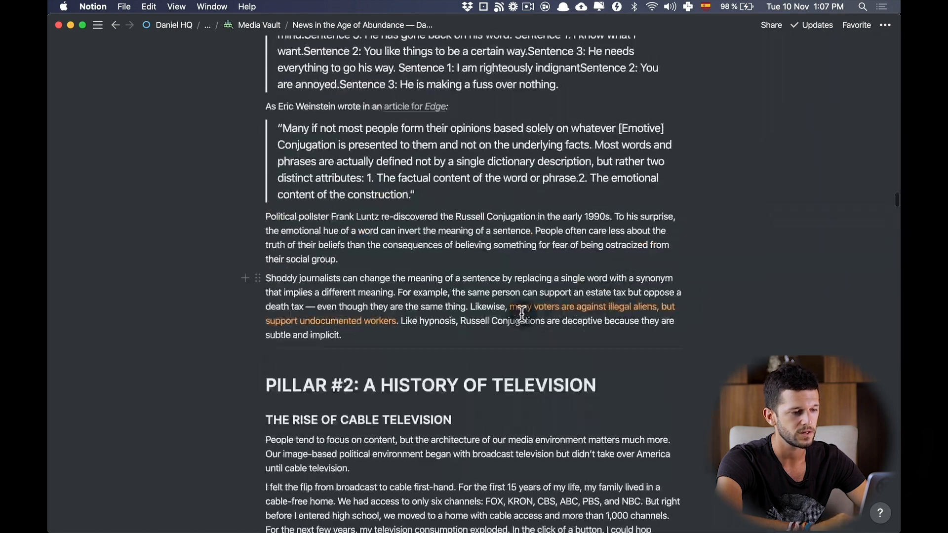
pyautogui.scroll(-3)
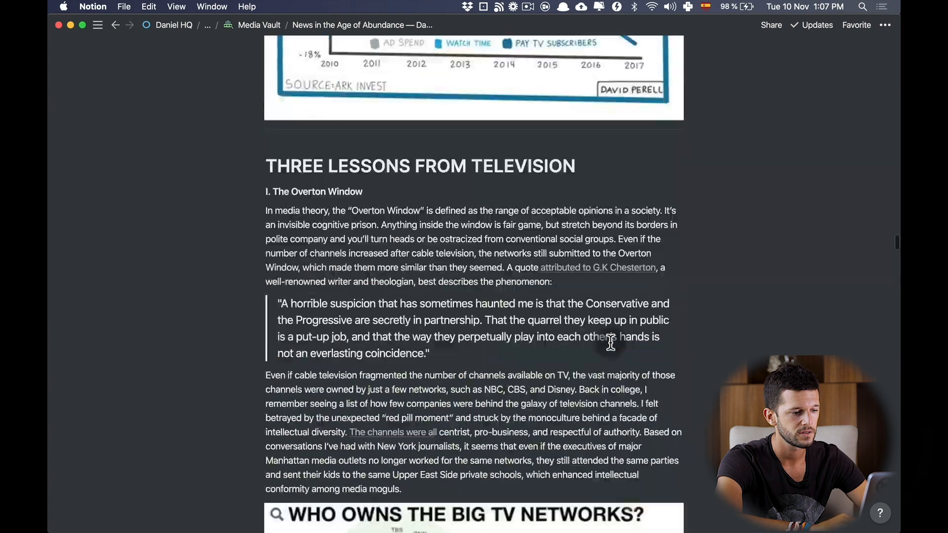
pyautogui.scroll(-3)
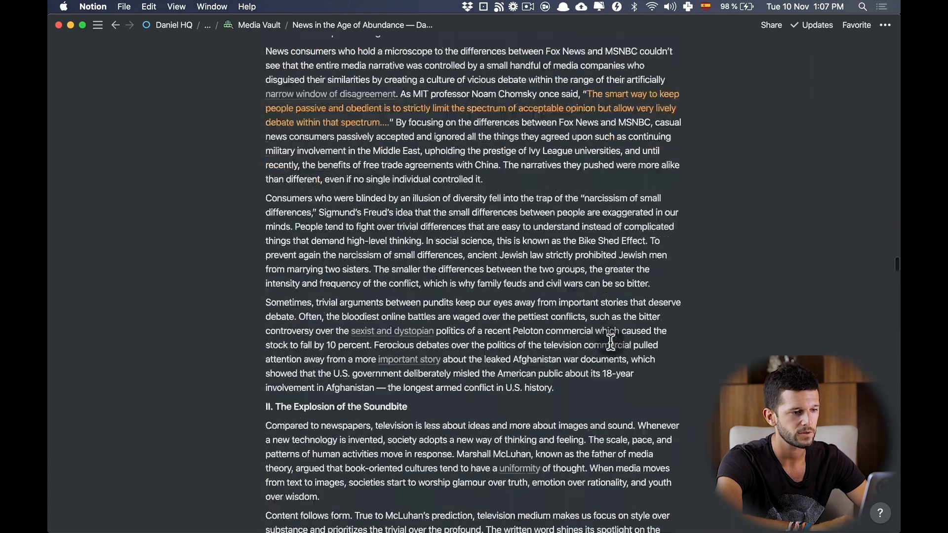
pyautogui.scroll(-3)
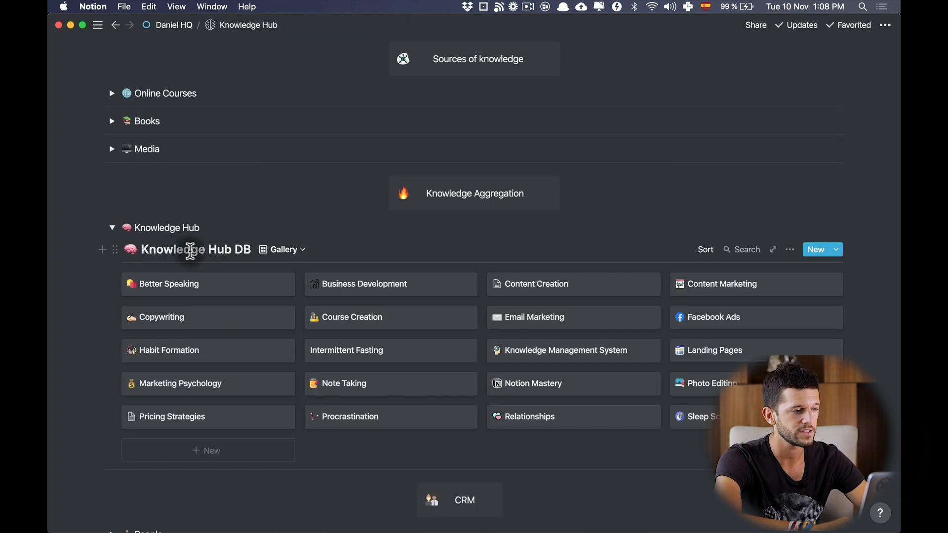
# - Open the Facebook Ads card from the Knowledge Hub gallery and review its linked media and notes
pyautogui.scroll(-3)
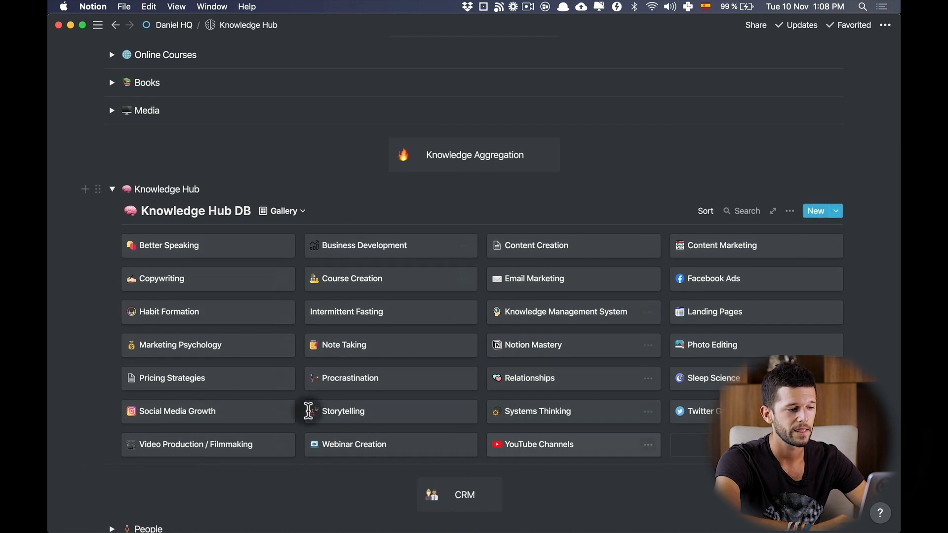
pyautogui.moveTo(733, 293)
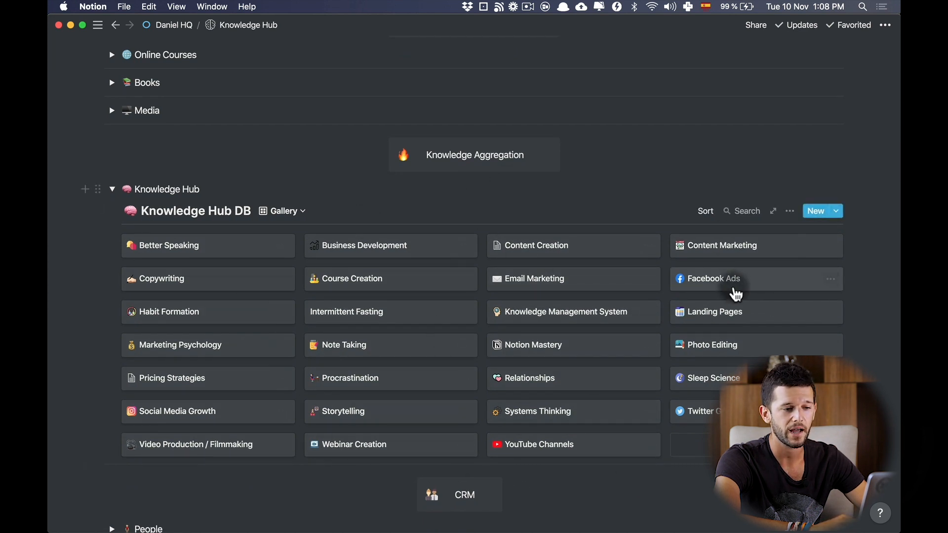
pyautogui.click(713, 278)
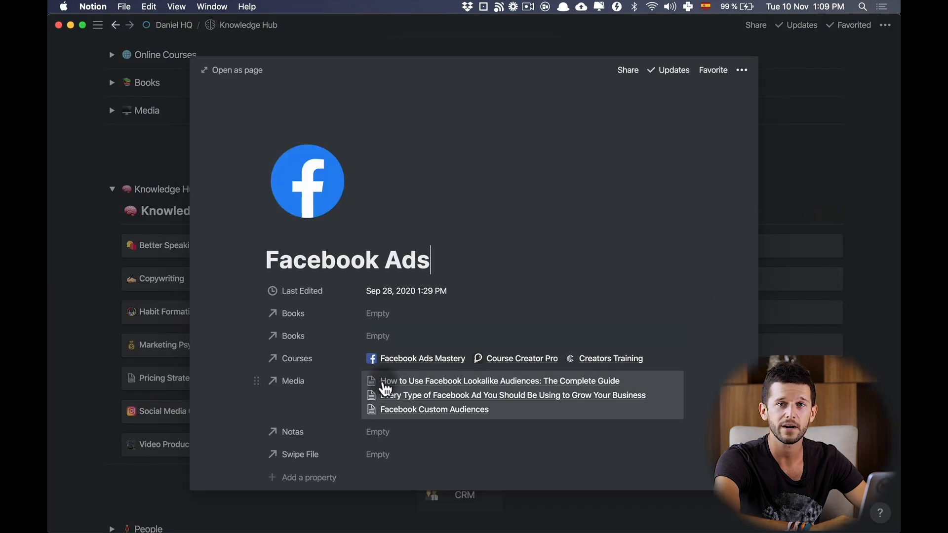
pyautogui.moveTo(433, 420)
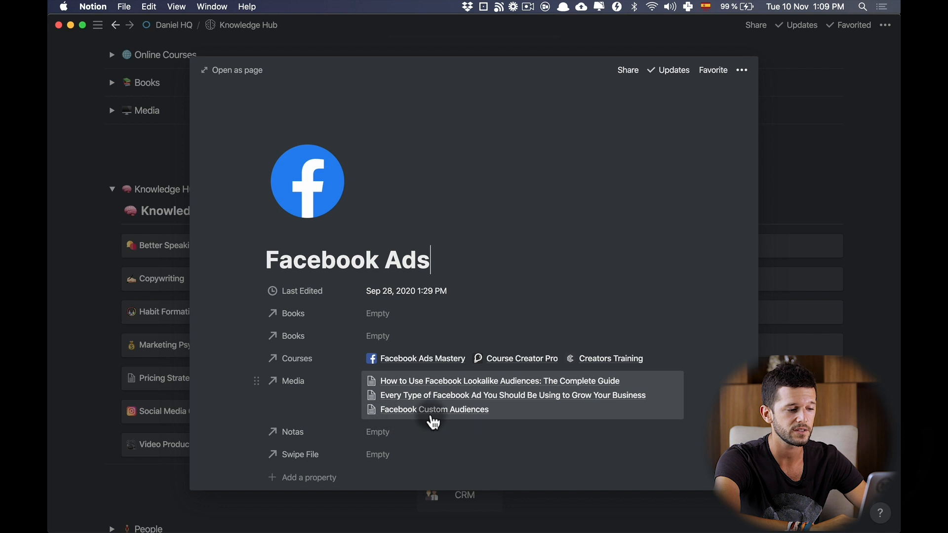
pyautogui.click(497, 381)
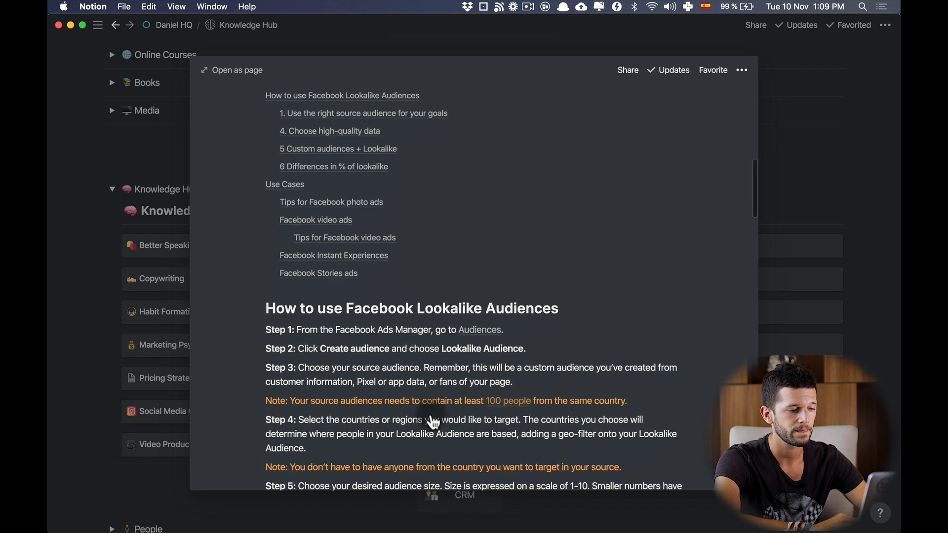
pyautogui.scroll(-3)
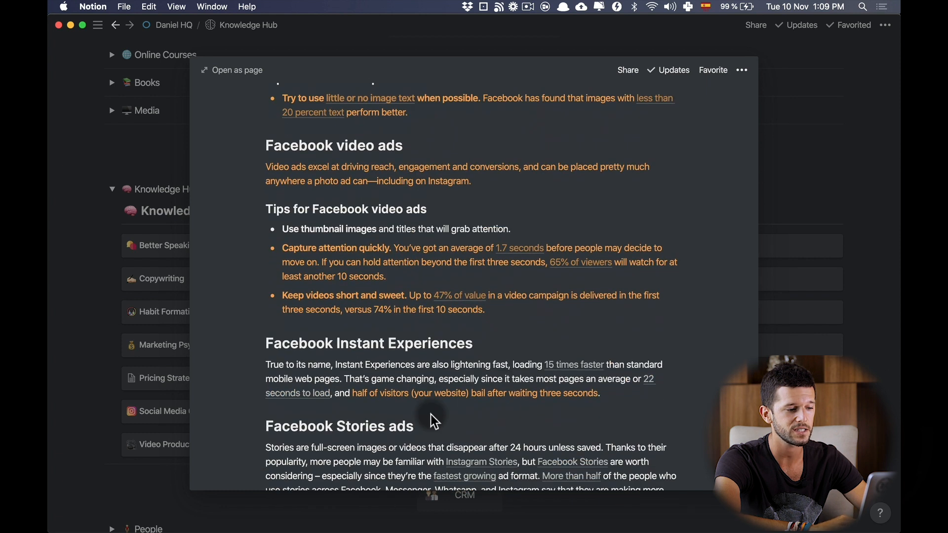
pyautogui.scroll(-3)
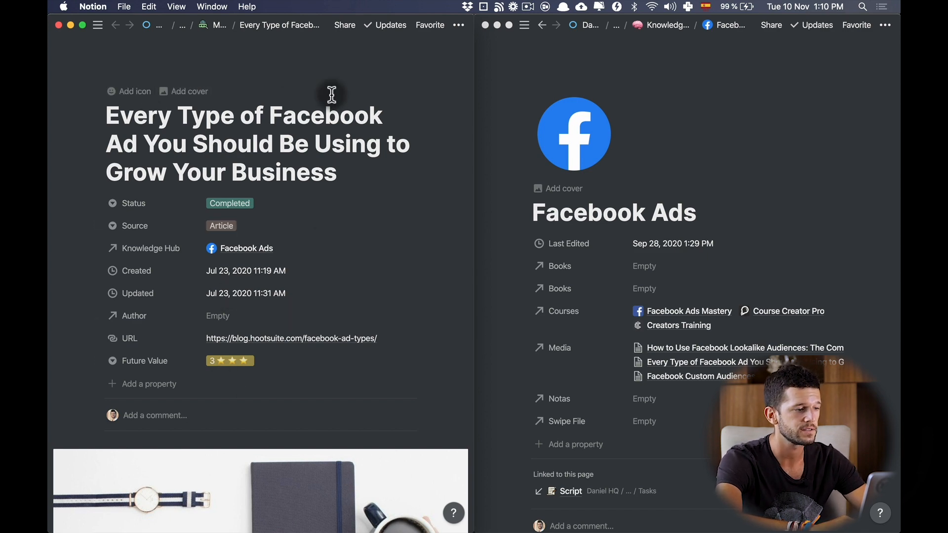
# - Copy the Facebook Stories ads passage from the article into the Facebook Ads topic page
pyautogui.scroll(-3)
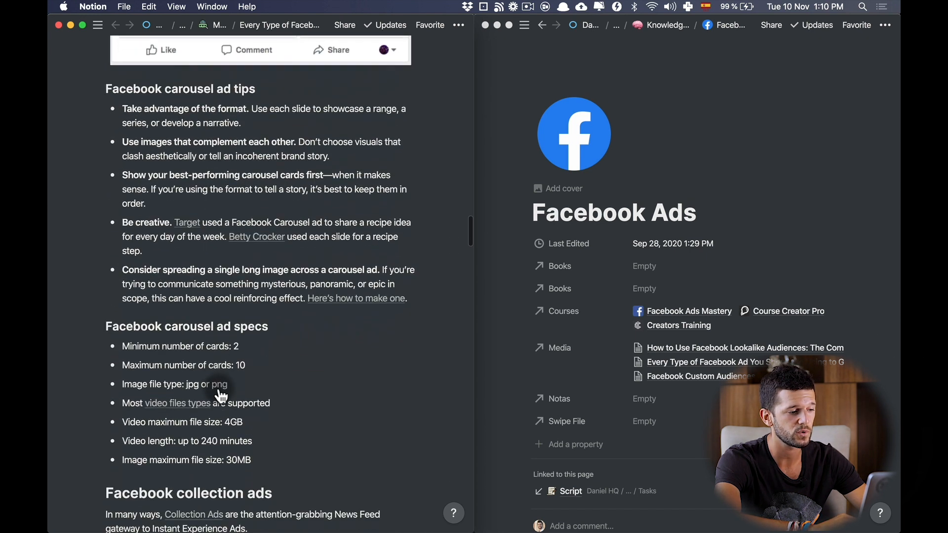
pyautogui.scroll(-3)
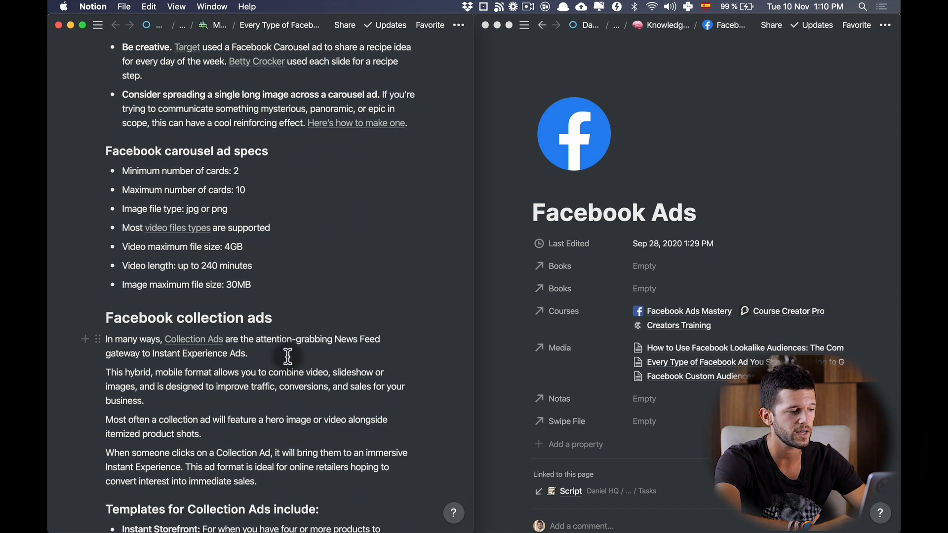
pyautogui.scroll(-3)
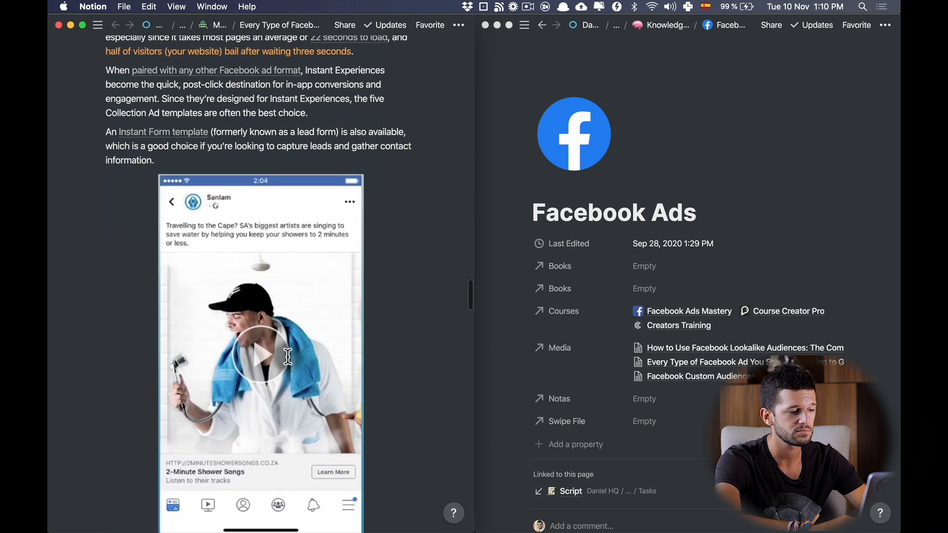
pyautogui.scroll(-3)
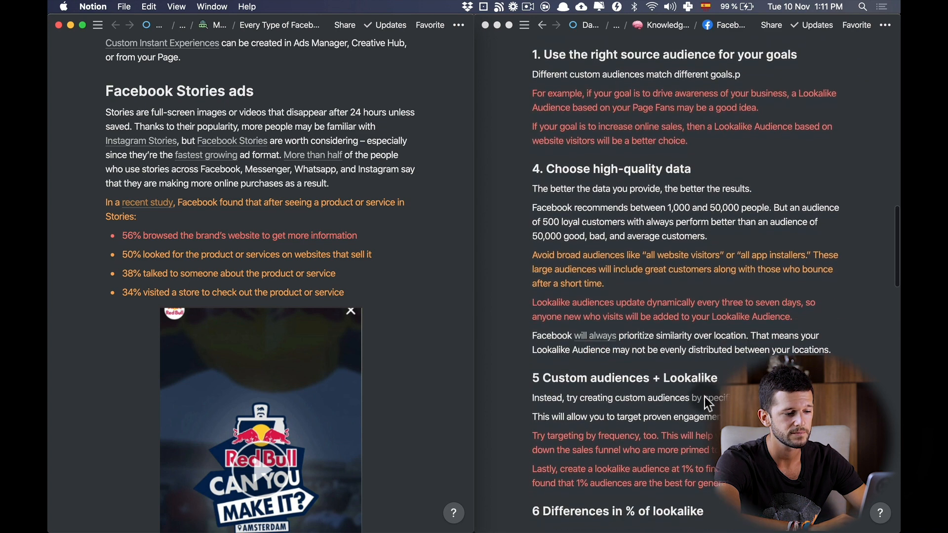
pyautogui.scroll(-3)
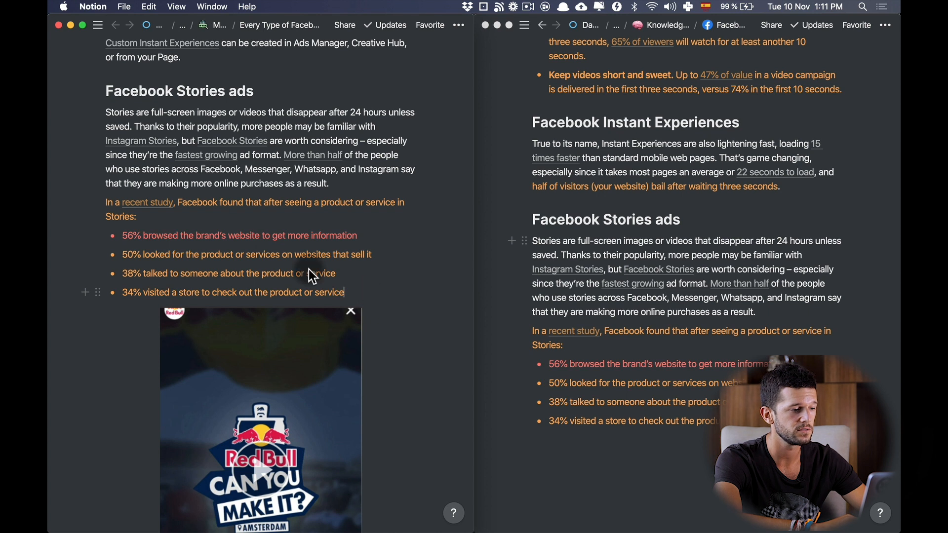
pyautogui.press('cmd+c')
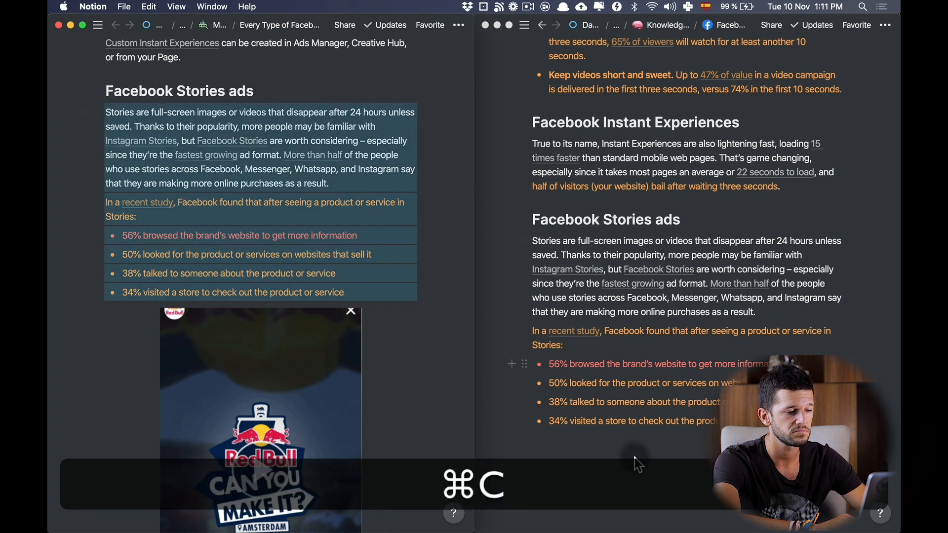
pyautogui.press('cmd+v')
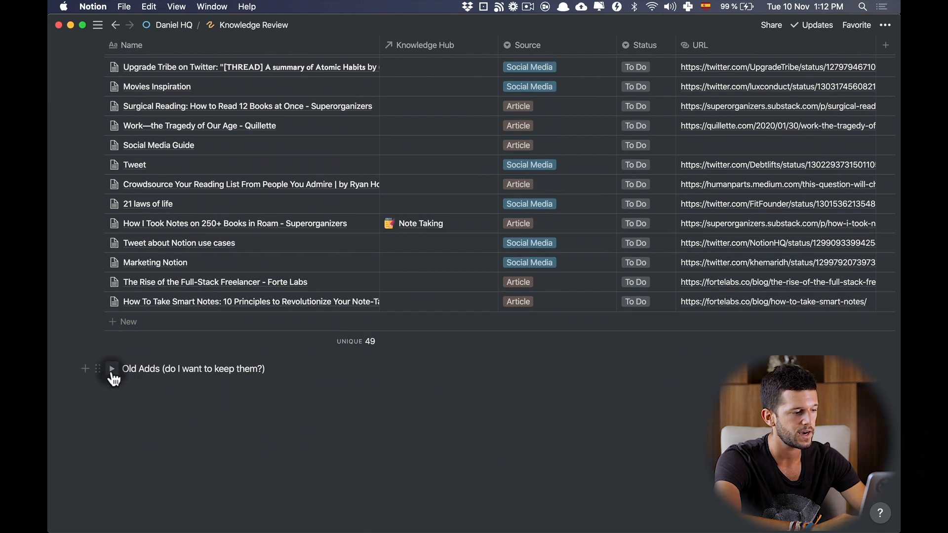
# - Expand 'Old Adds (do I want to keep them?)' and scan the older Media Vault articles and tweets
pyautogui.click(111, 368)
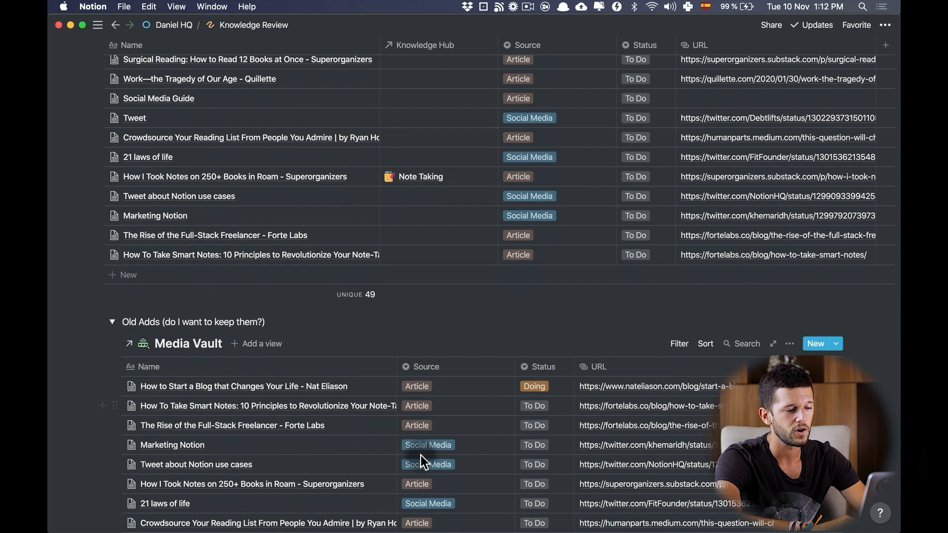
pyautogui.scroll(-3)
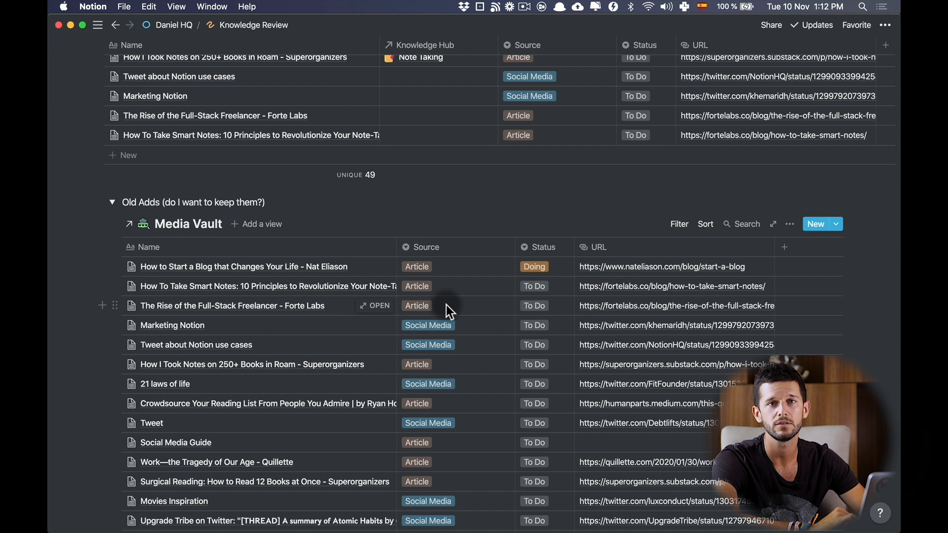
pyautogui.moveTo(602, 260)
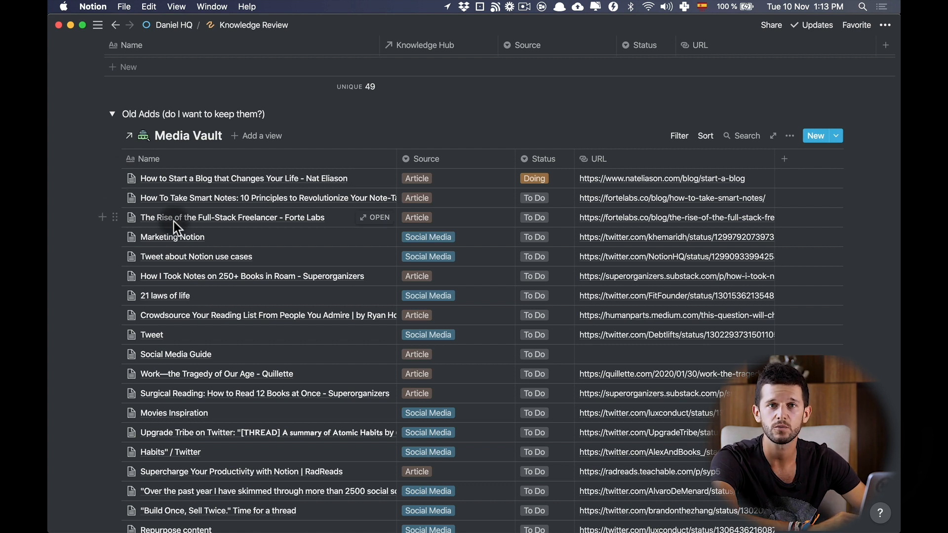
pyautogui.scroll(-3)
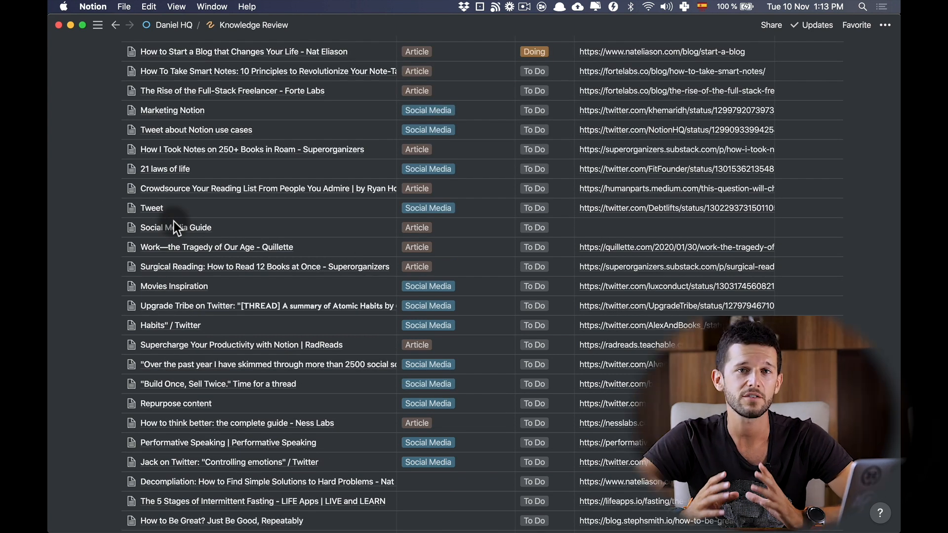